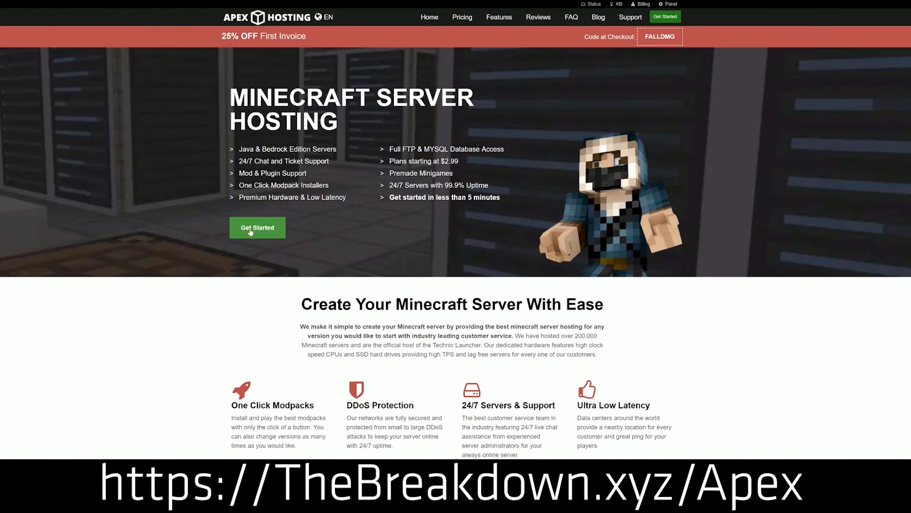
Step: Choose Minecraft 1.15 from the server panel's JAR File version list
scroll("down", 3)
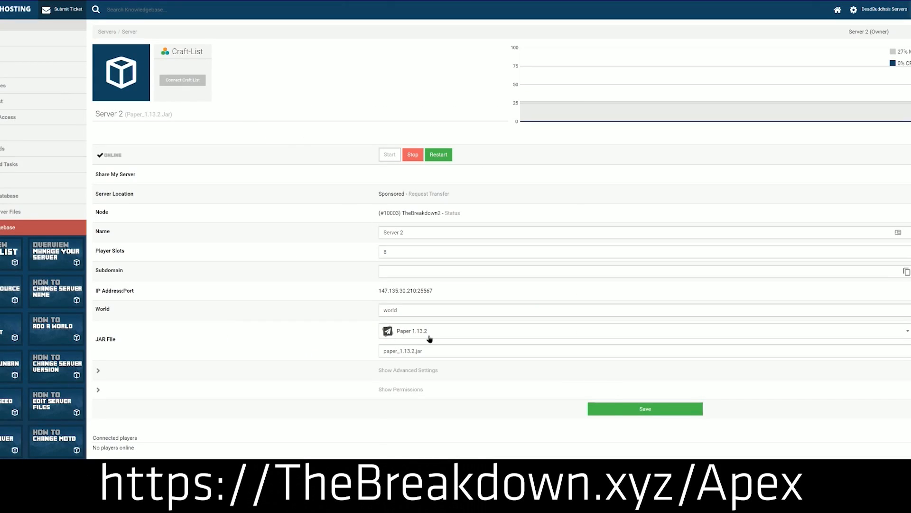
left_click(639, 330)
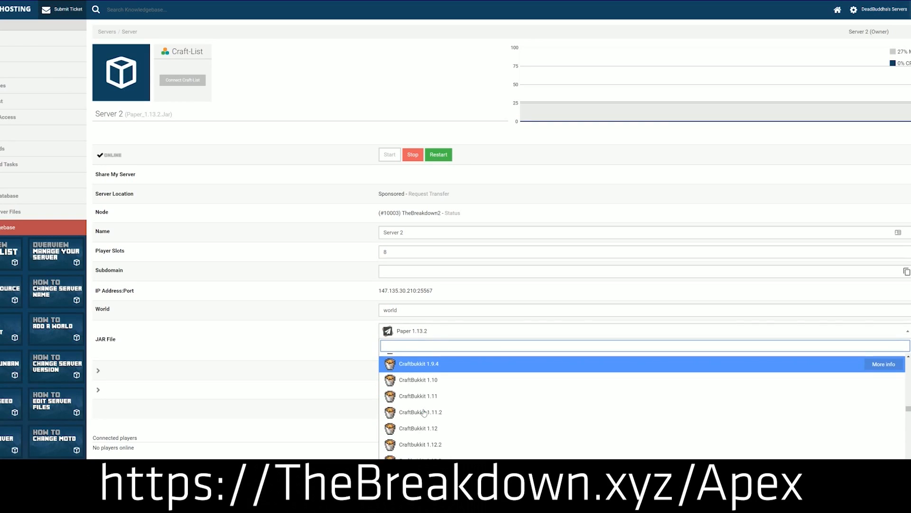
scroll("down", 3)
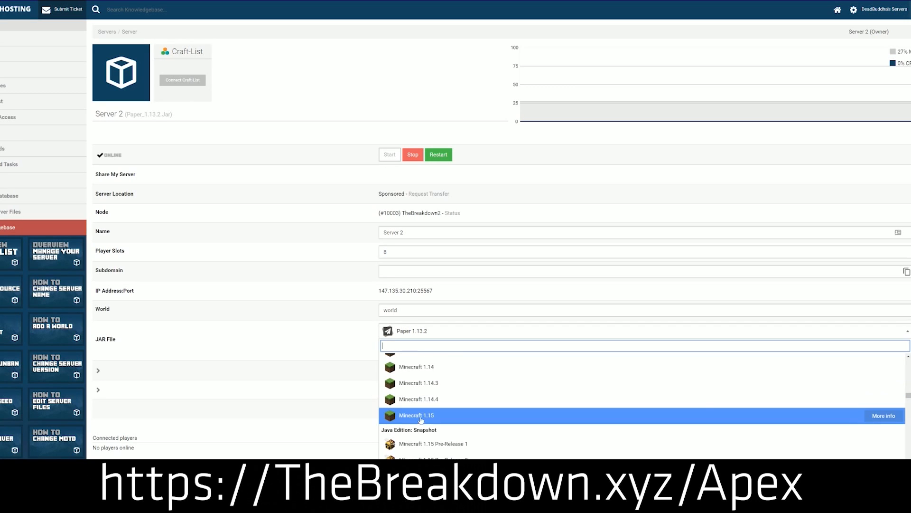
mouse_move(467, 417)
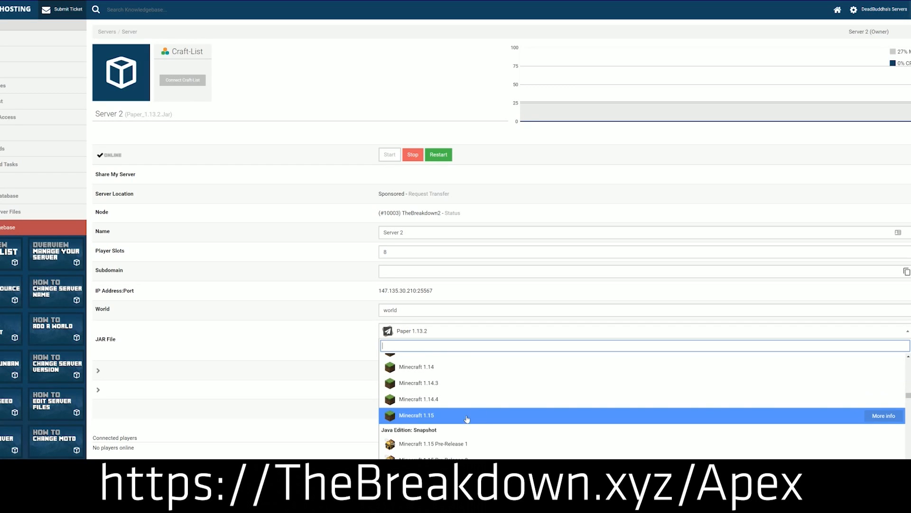
left_click(416, 415)
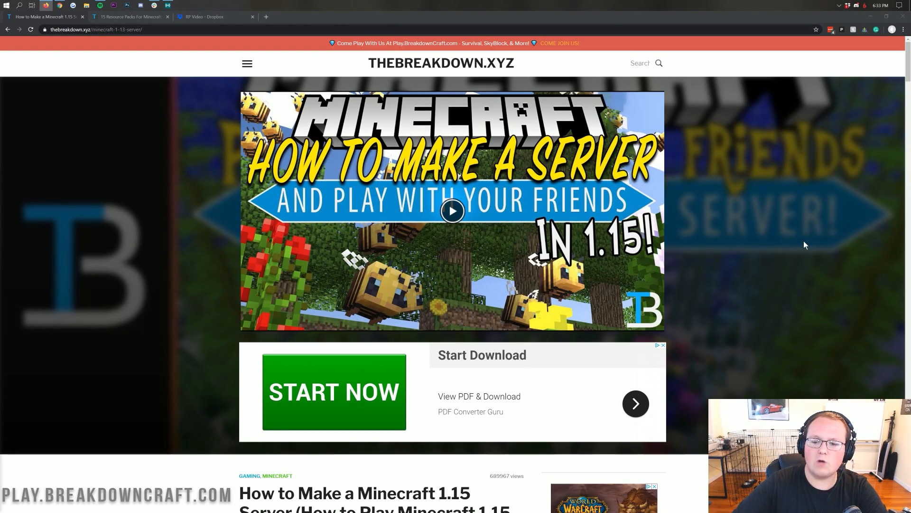
scroll("down", 3)
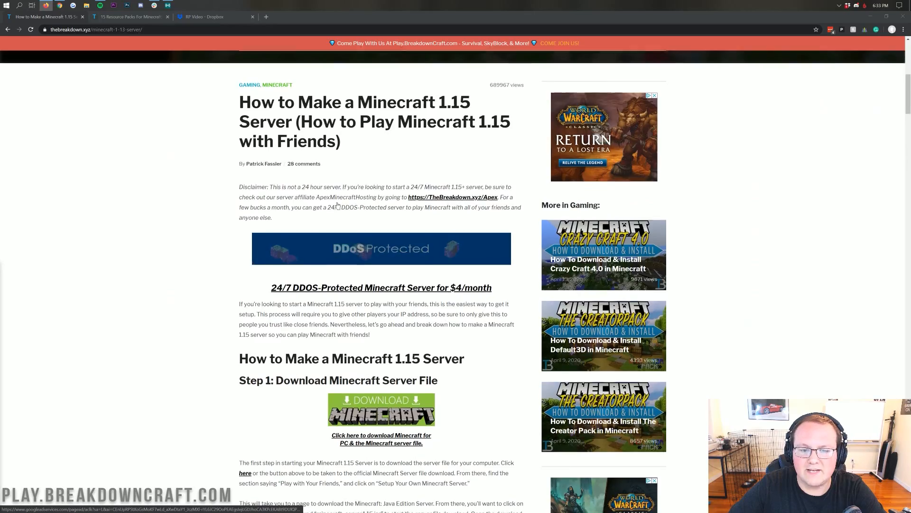
scroll("down", 3)
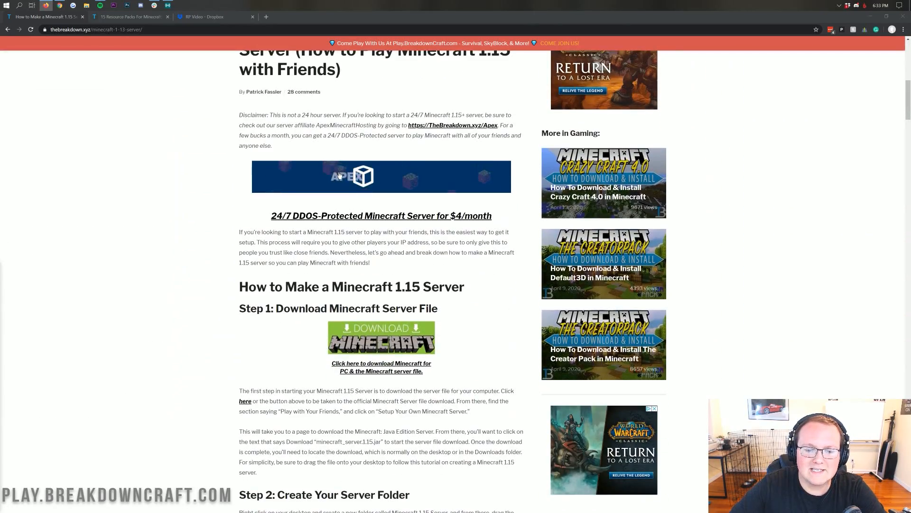
scroll("down", 3)
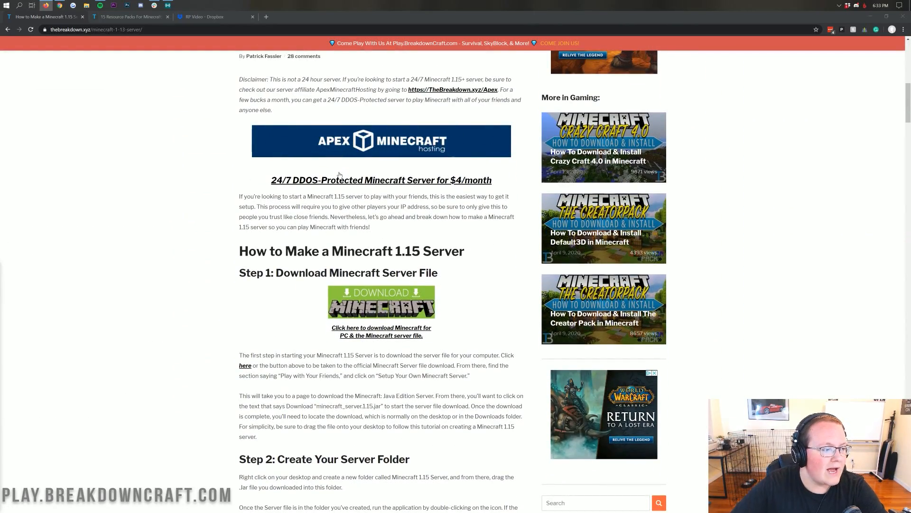
scroll("down", 3)
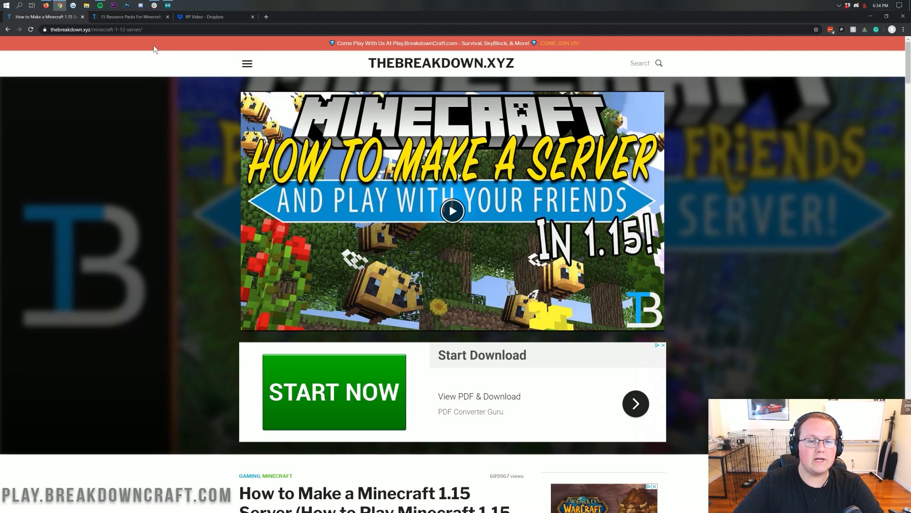
Step: Browse down through the article's list of 15 resource packs toward the Faithful entry
left_click(131, 16)
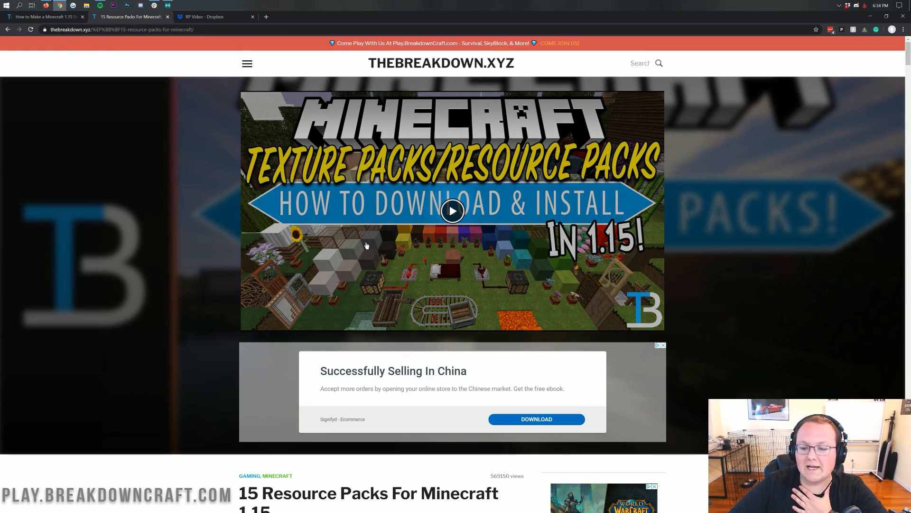
scroll("down", 3)
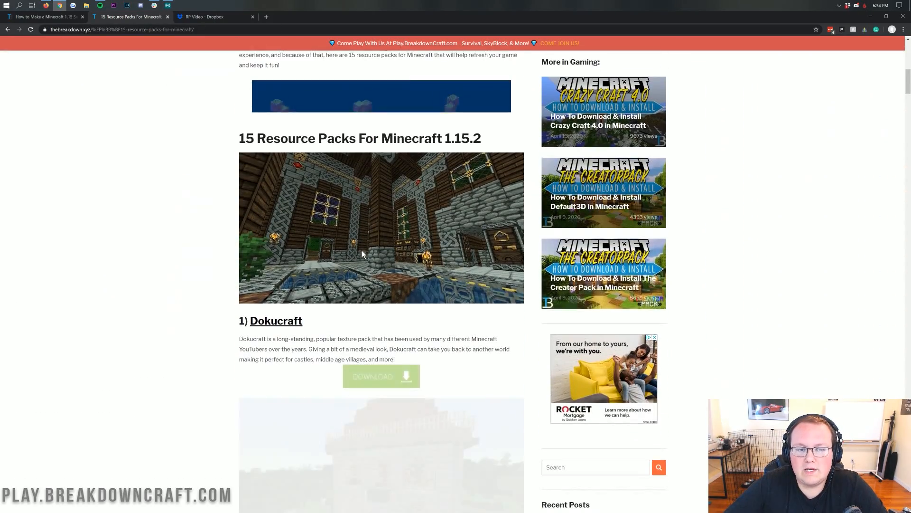
scroll("down", 3)
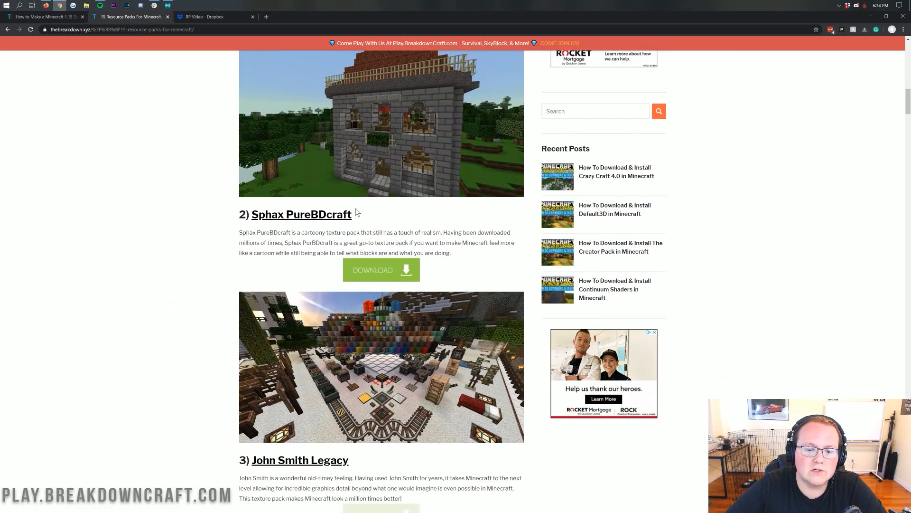
scroll("down", 3)
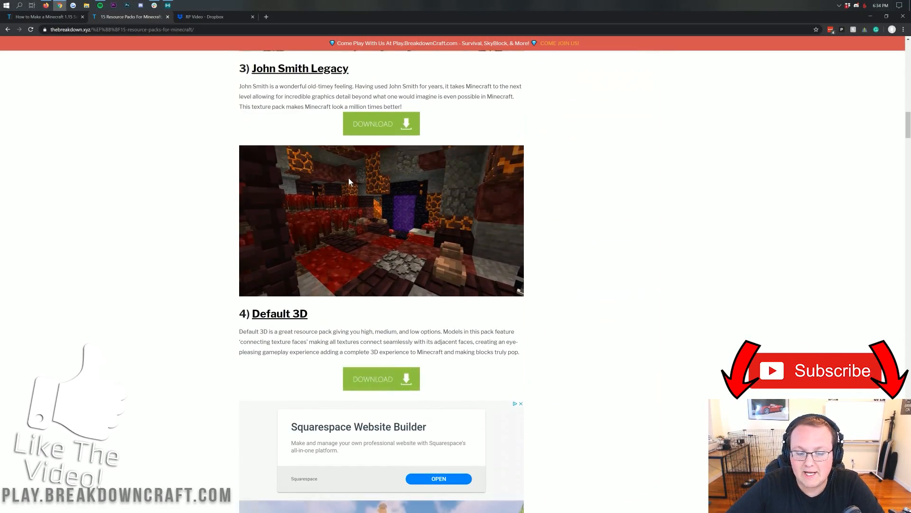
scroll("down", 3)
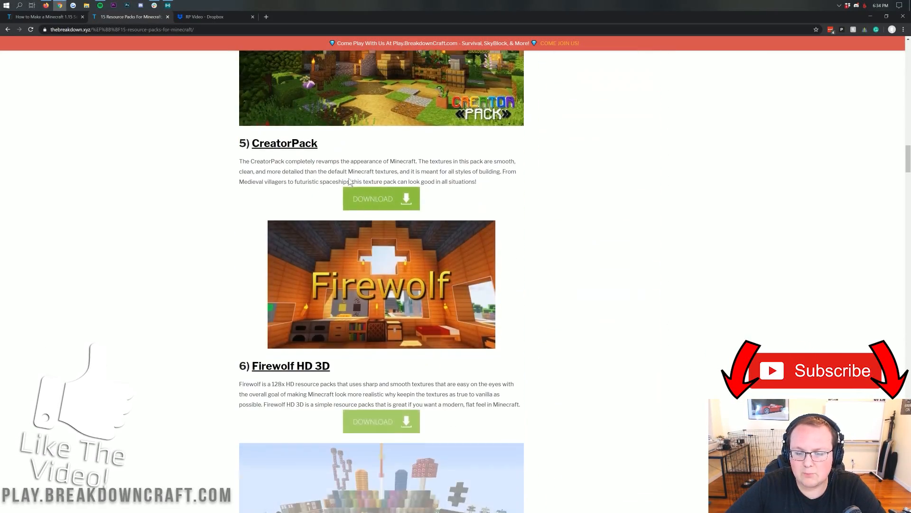
scroll("down", 3)
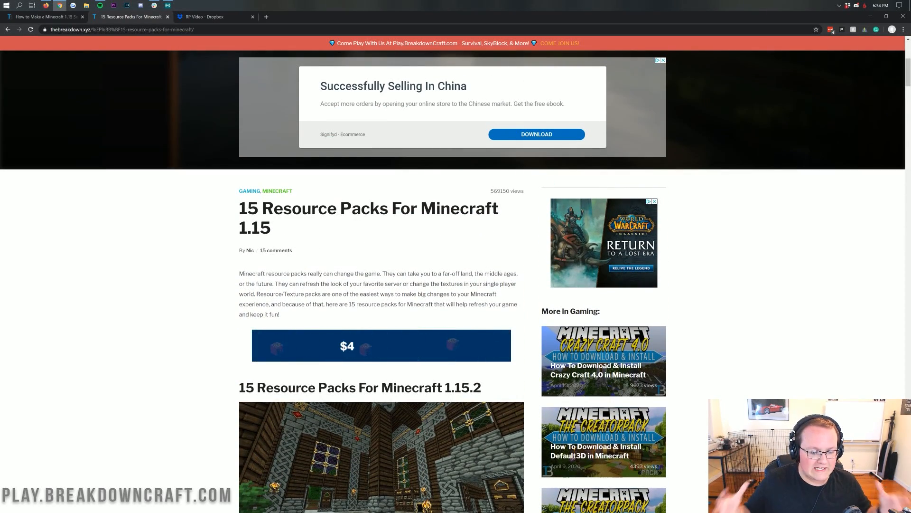
scroll("down", 3)
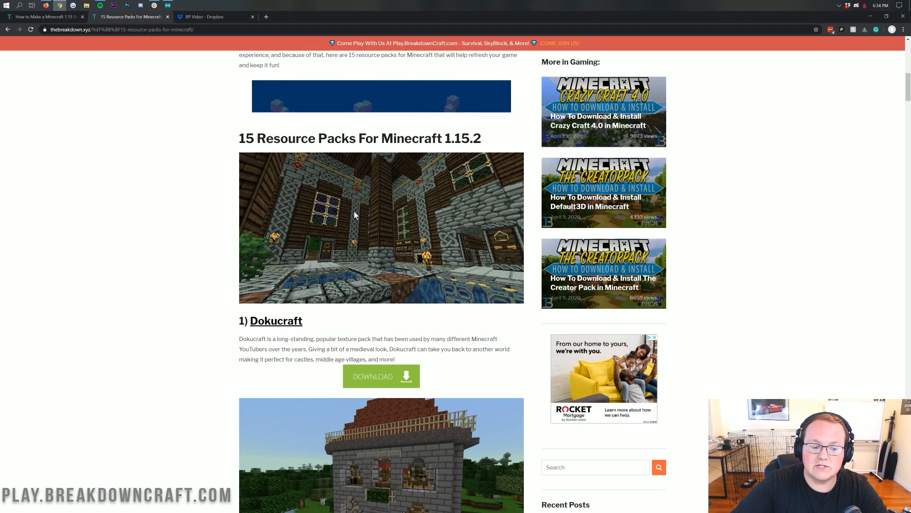
scroll("down", 3)
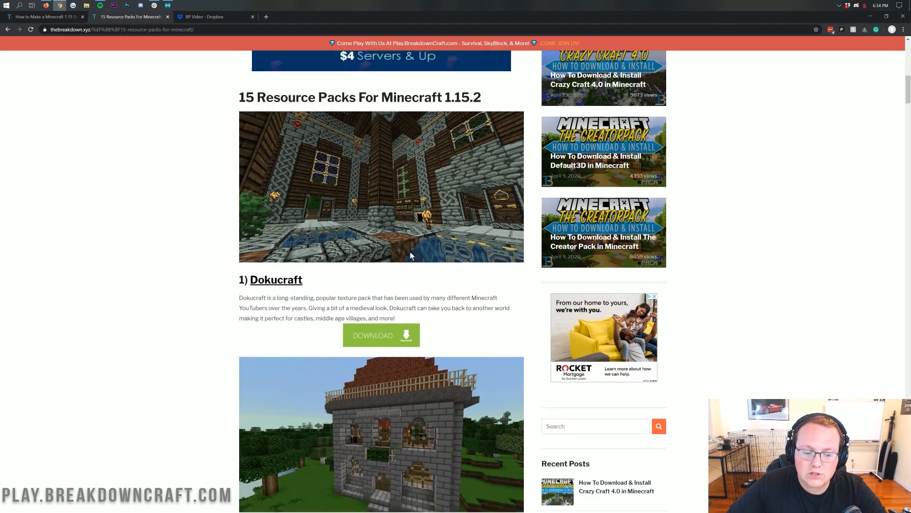
scroll("down", 3)
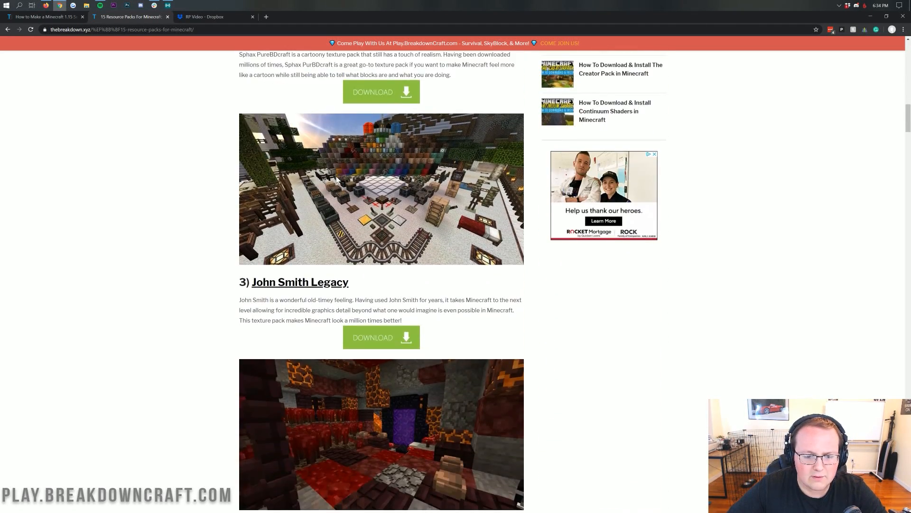
scroll("down", 3)
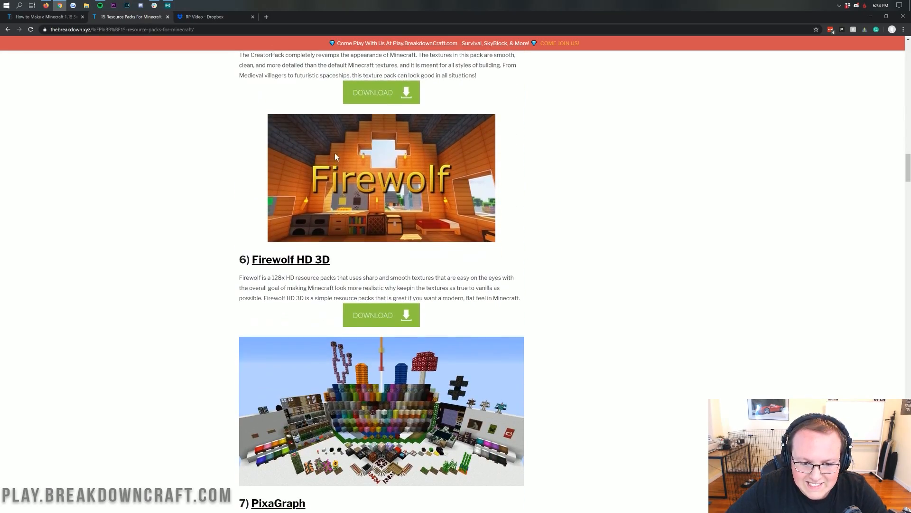
scroll("down", 3)
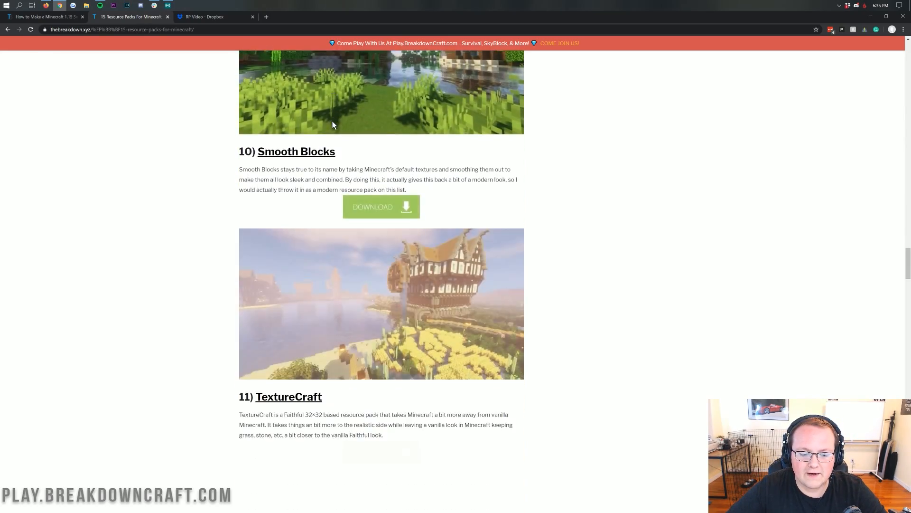
scroll("down", 3)
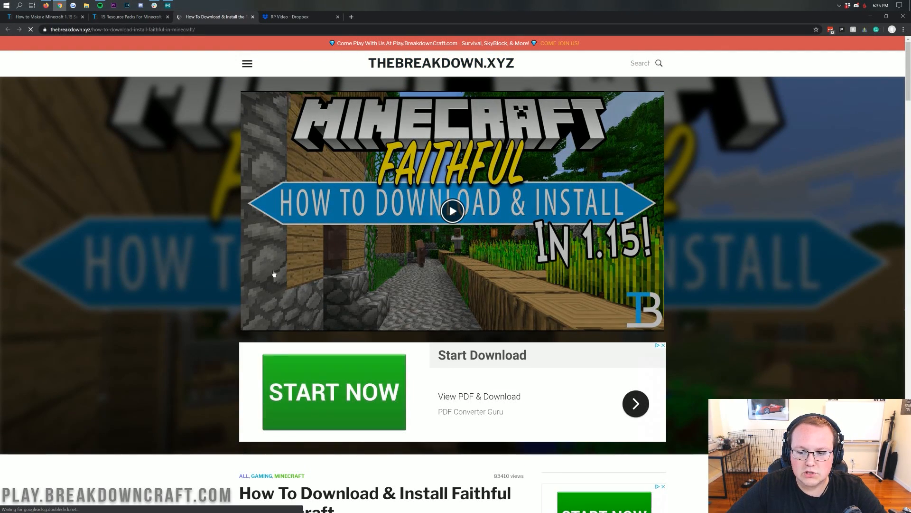
Step: Scroll the Faithful download article toward its faithful.team link
scroll("down", 3)
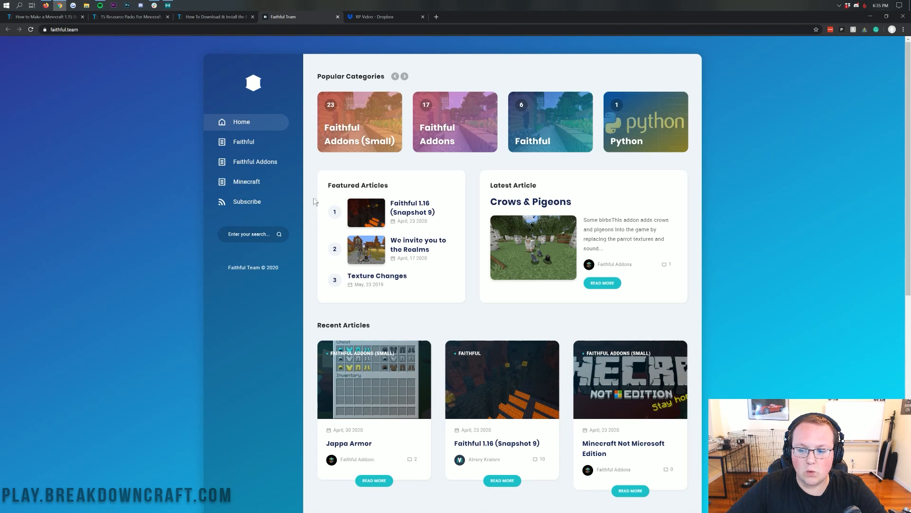
mouse_move(540, 133)
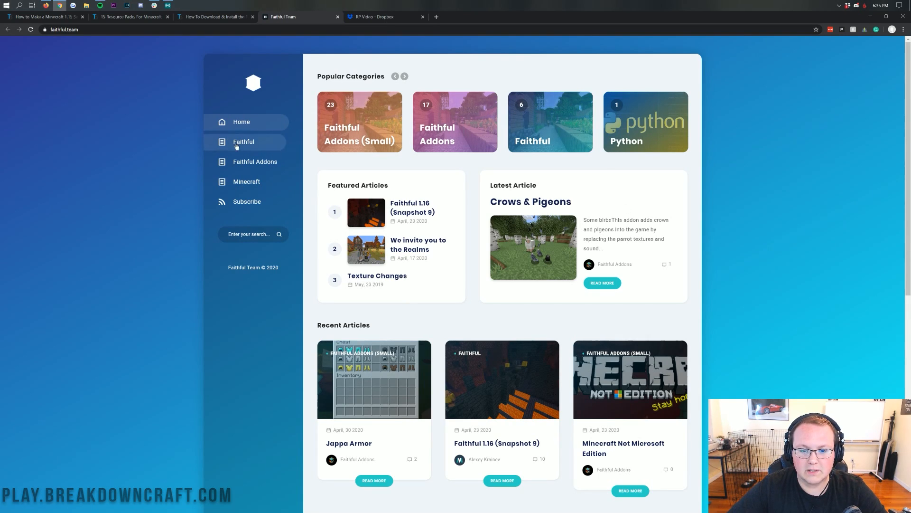
Step: From the Faithful category, reach the Faithful 1.15 page and download Faithful-1.15.zip
left_click(244, 142)
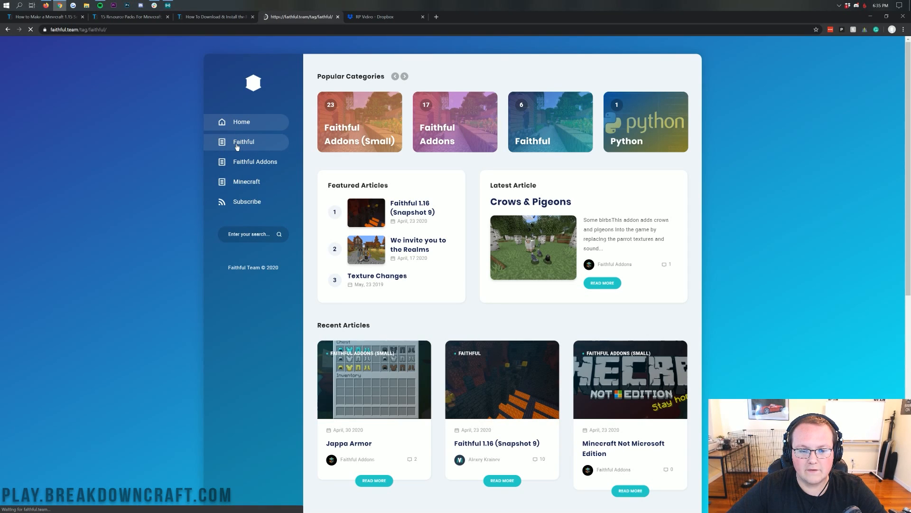
left_click(548, 121)
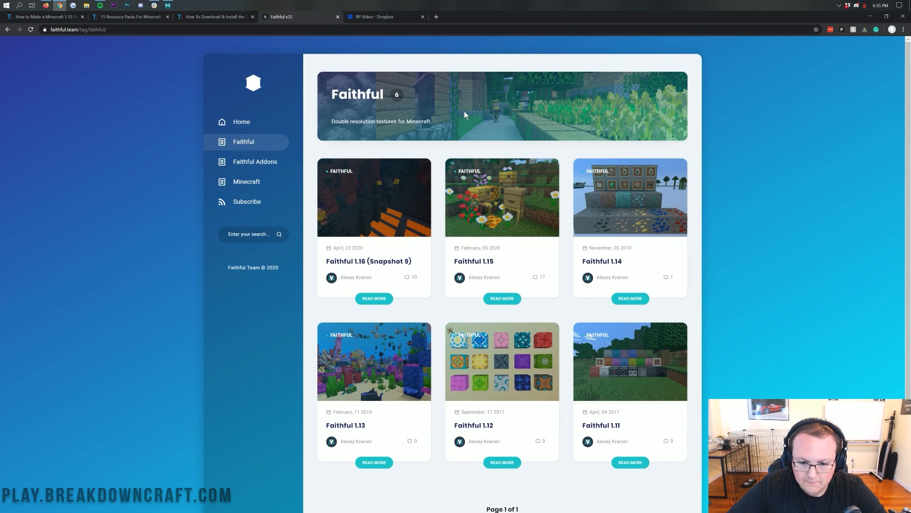
left_click(501, 298)
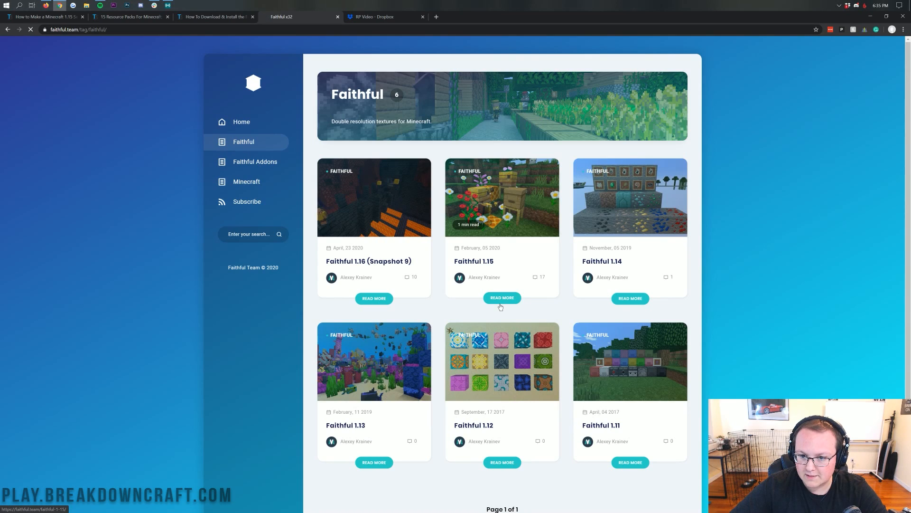
left_click(501, 298)
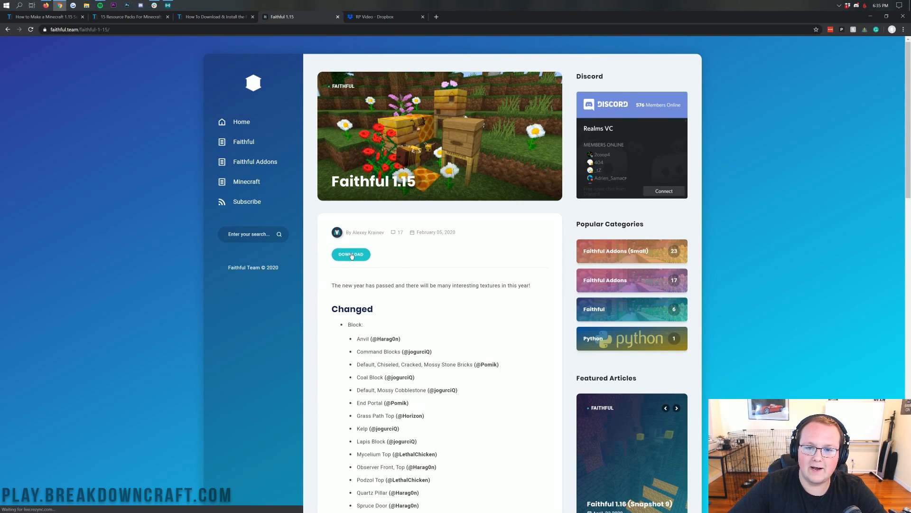
left_click(350, 255)
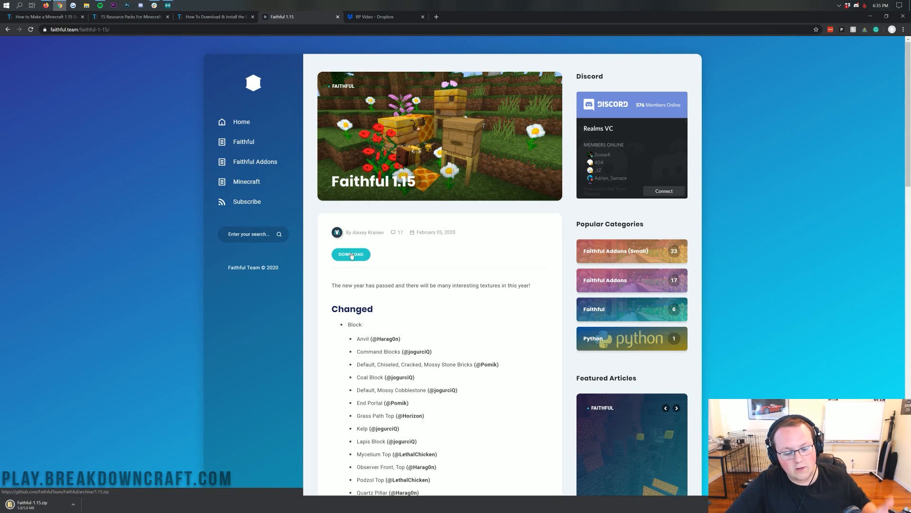
left_click(350, 254)
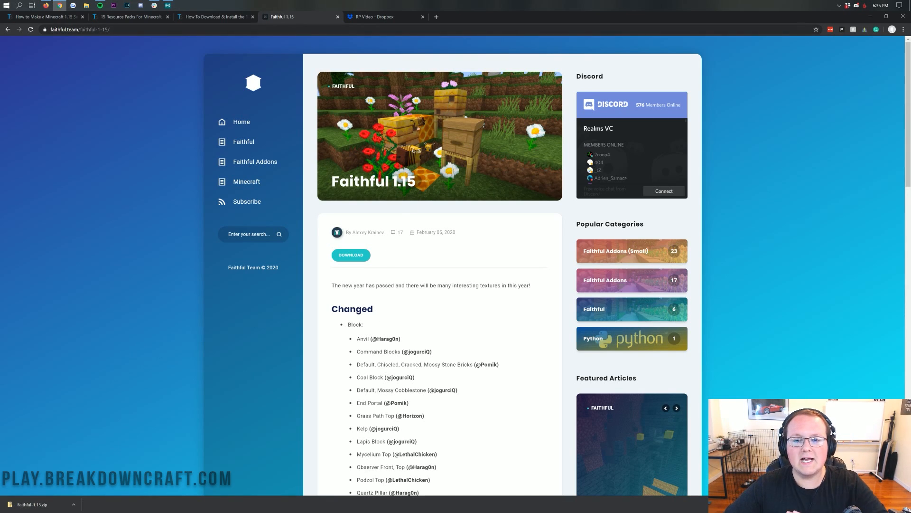
left_click(385, 16)
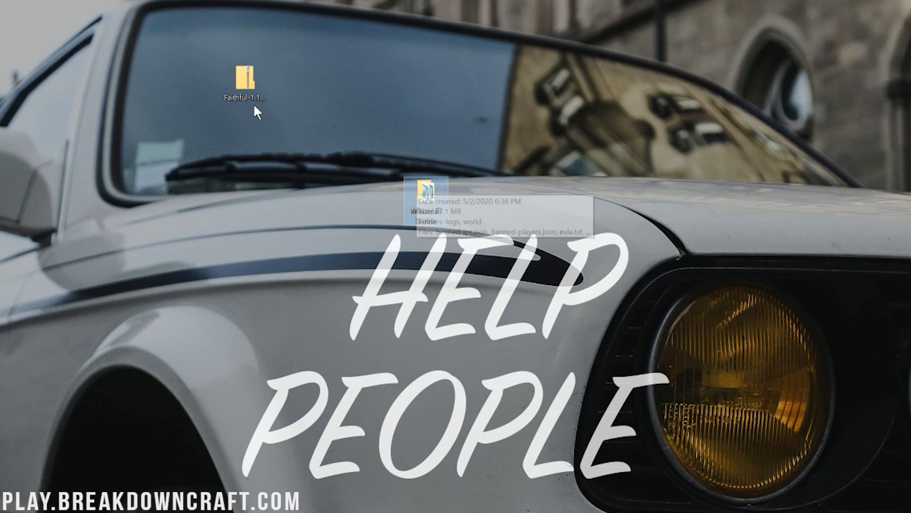
Step: Open Faithful-1.15.zip from the desktop in File Explorer
double_click(244, 76)
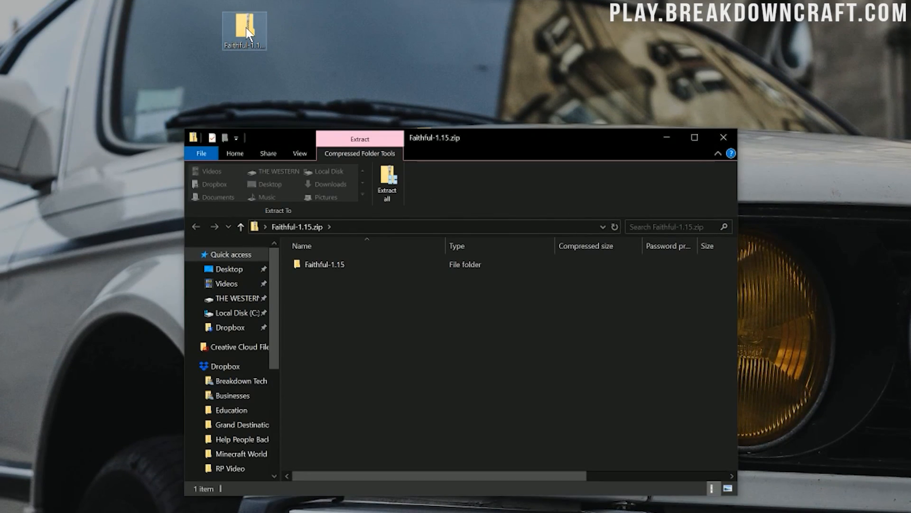
mouse_move(285, 120)
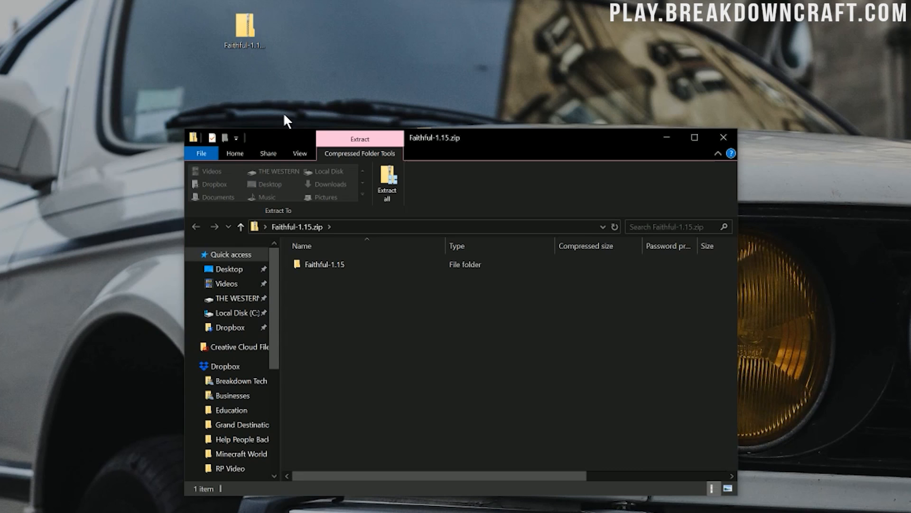
Step: Inspect assets and pack.mcmeta inside the zip's Faithful-1.15 folder, then extract it to the desktop
left_click(324, 264)
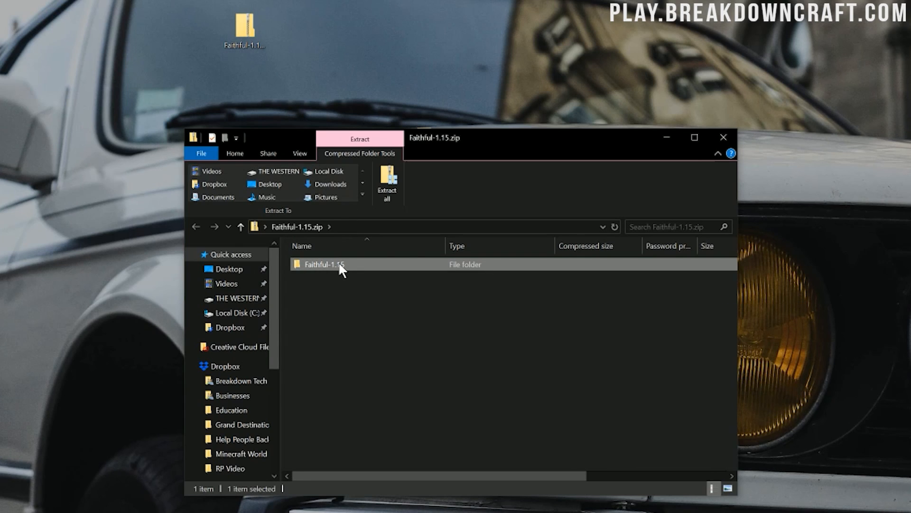
double_click(331, 264)
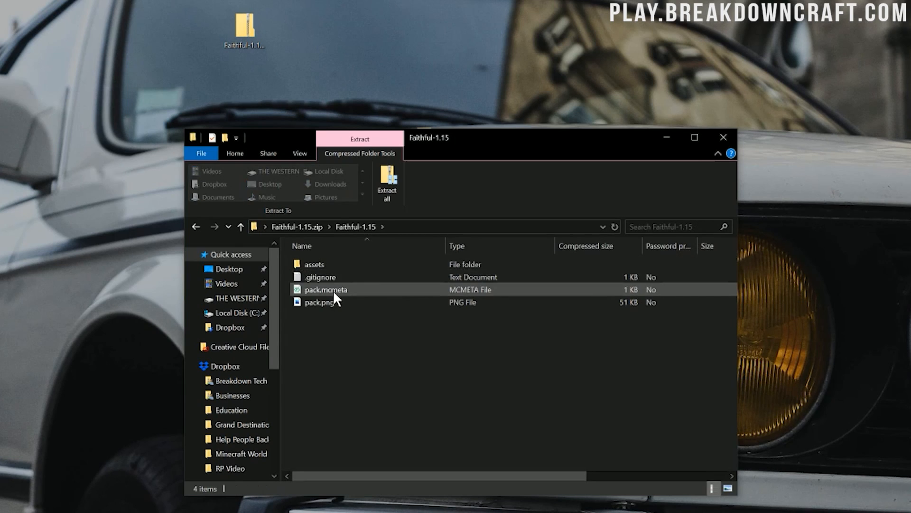
left_click(314, 264)
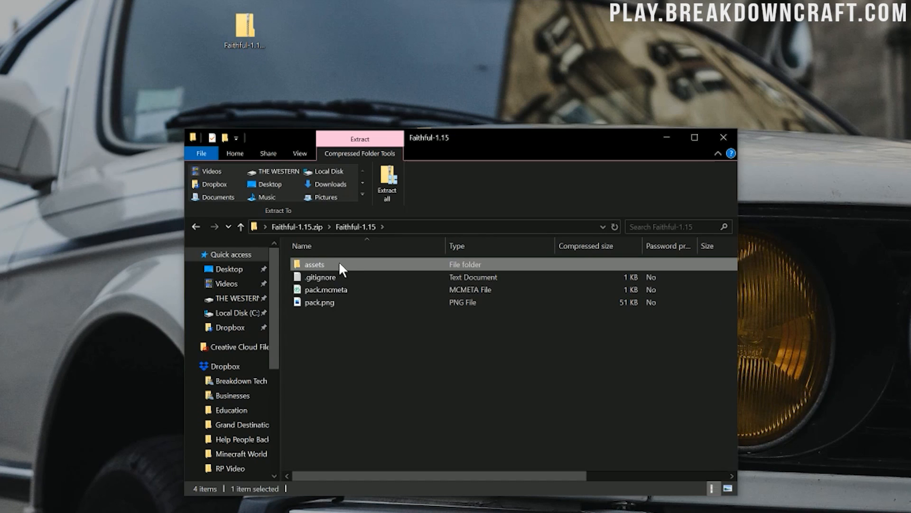
left_click(326, 290)
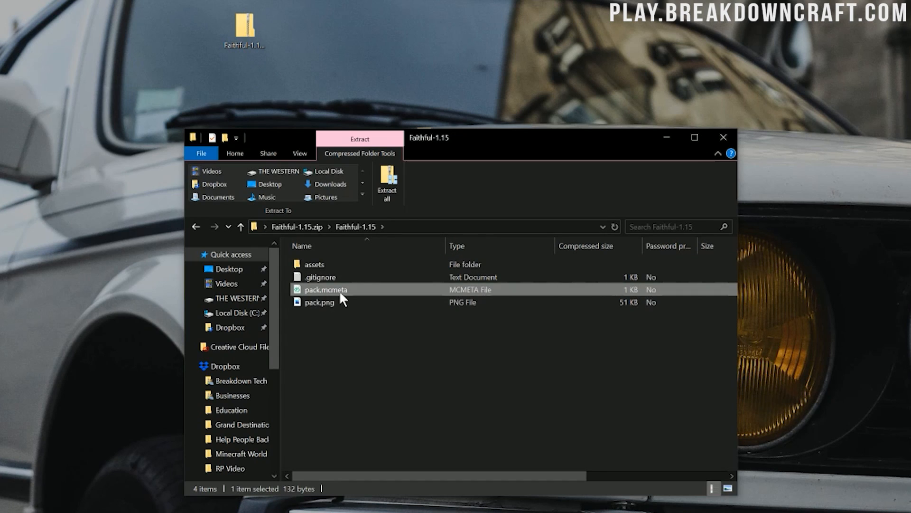
mouse_move(308, 293)
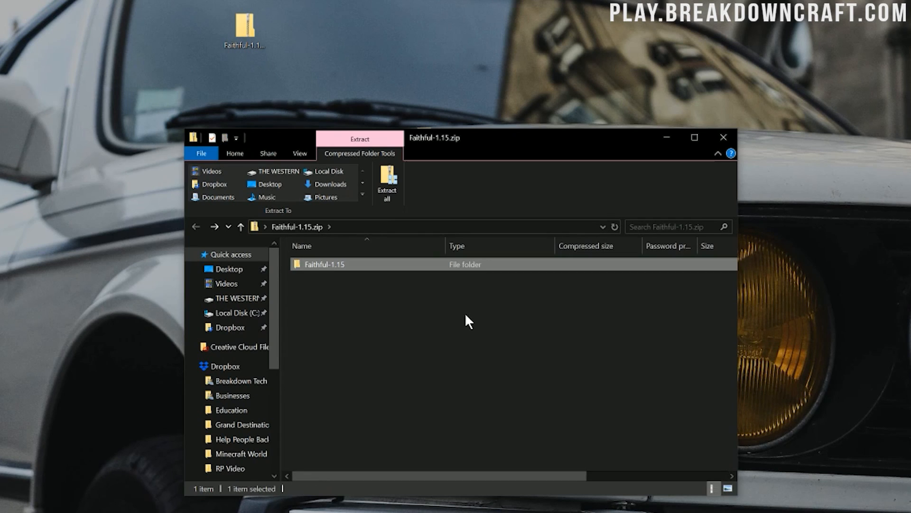
mouse_move(724, 139)
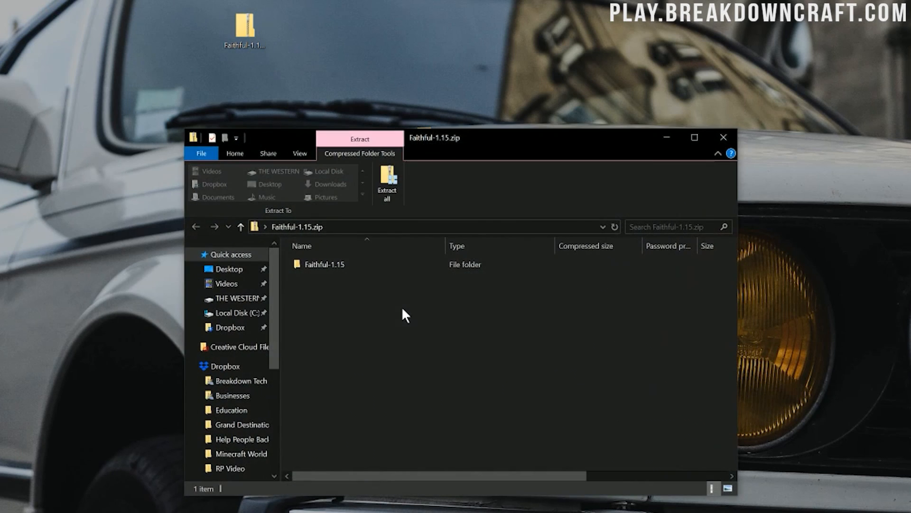
left_click(325, 264)
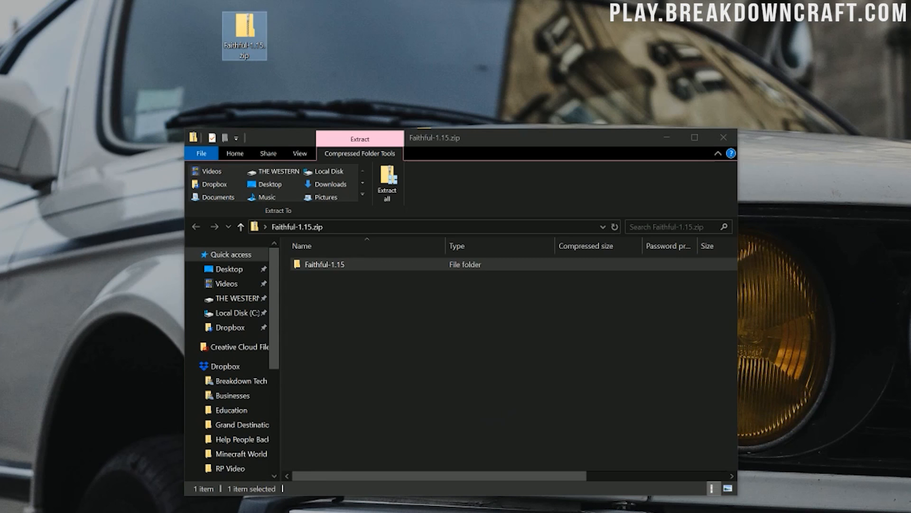
left_click(387, 181)
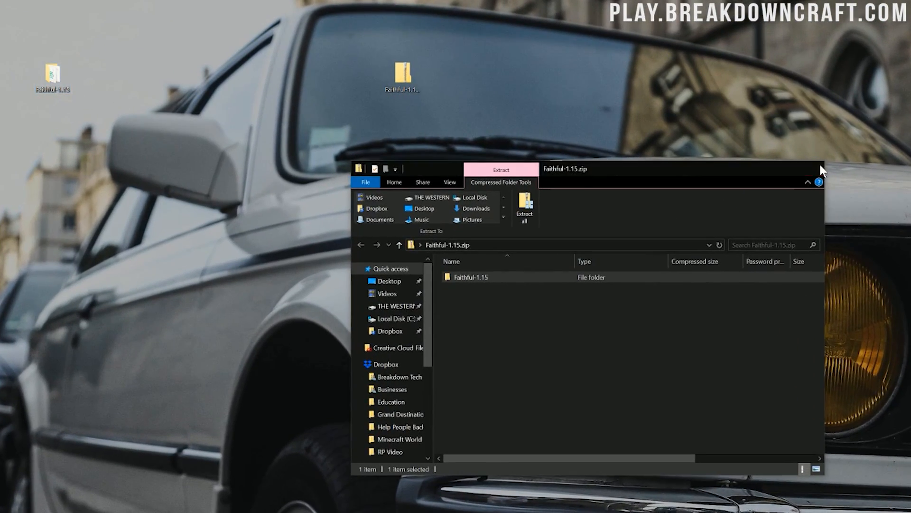
Step: Compress all four pack items into a new zip and name it ServerPack
double_click(471, 276)
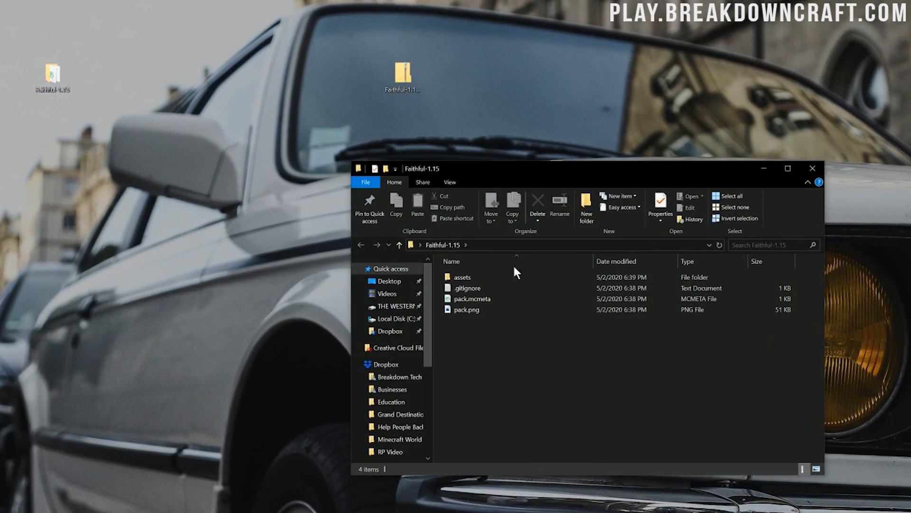
left_click(472, 298)
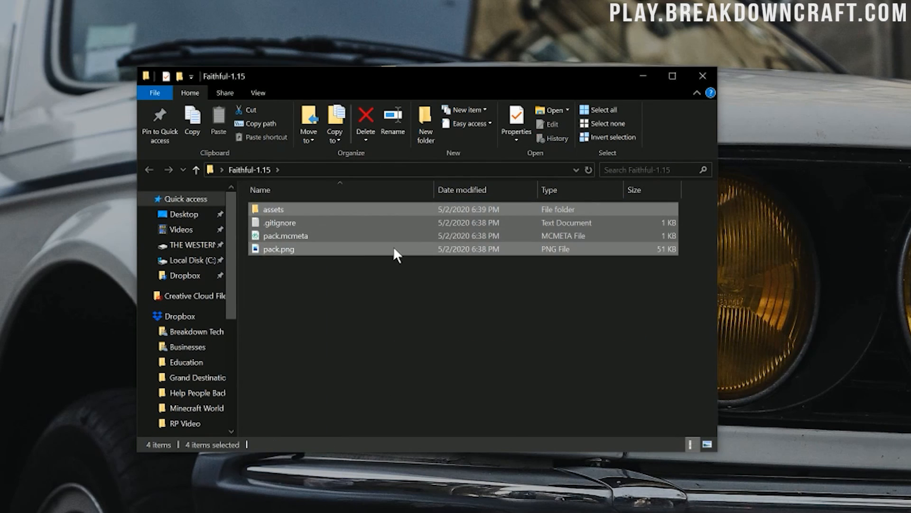
right_click(397, 254)
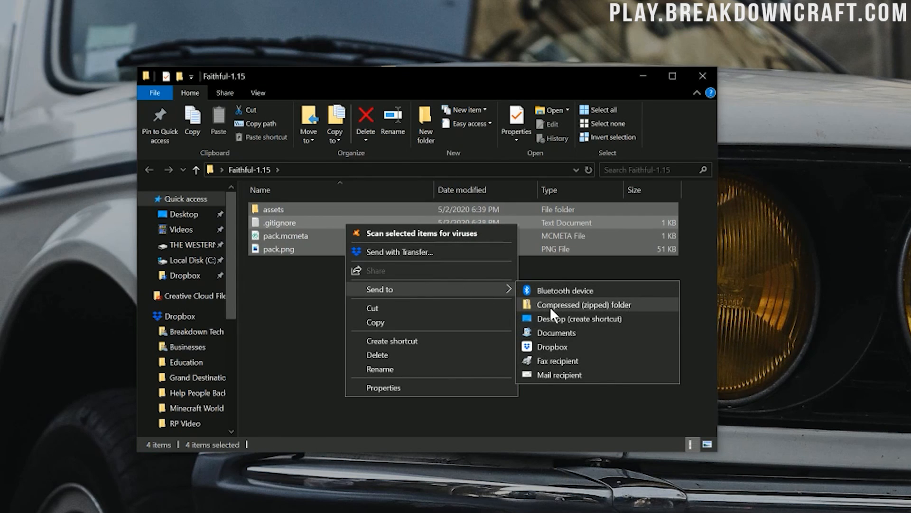
left_click(583, 304)
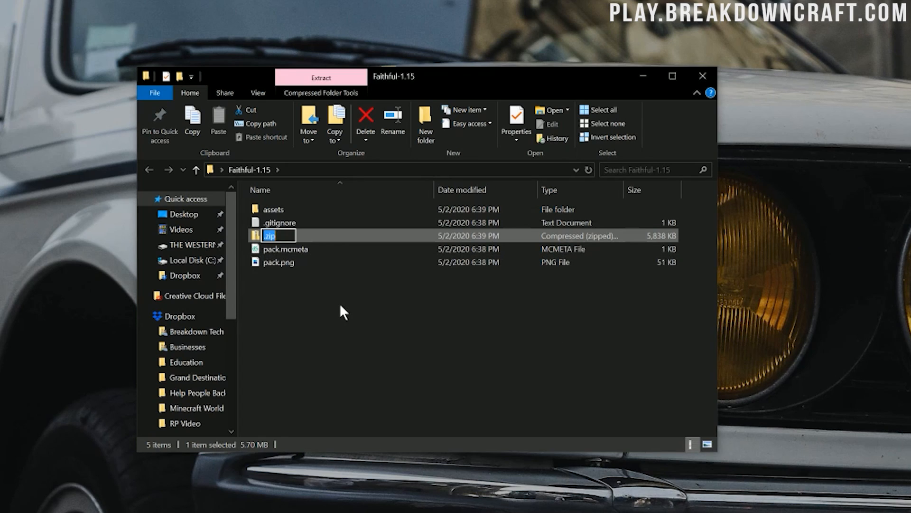
type("Serv")
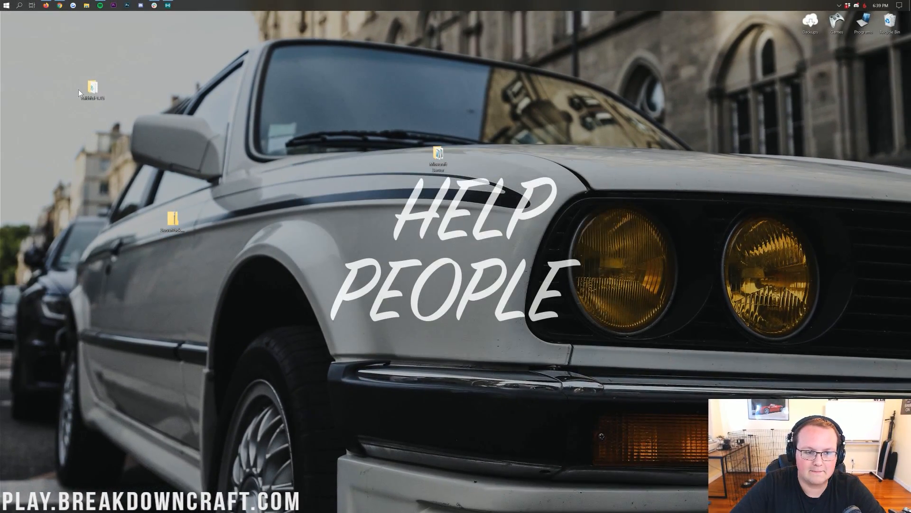
double_click(172, 221)
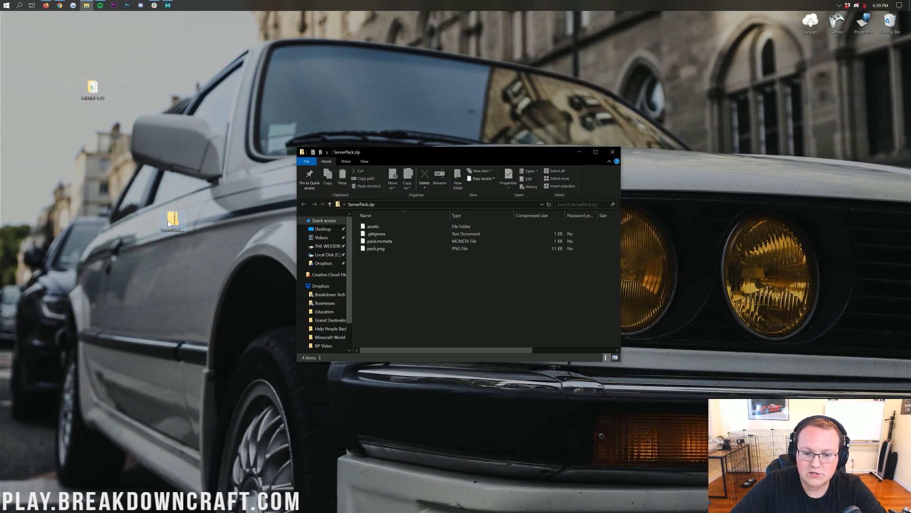
left_click(378, 240)
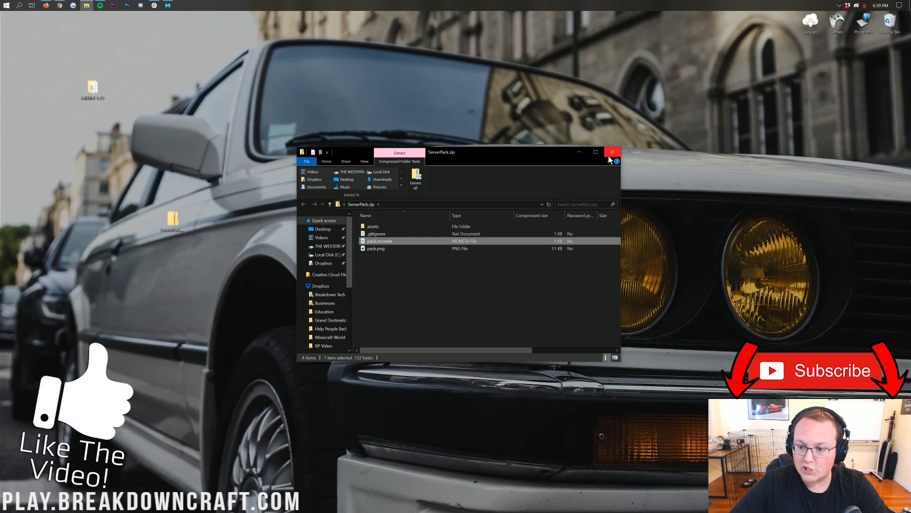
left_click(612, 152)
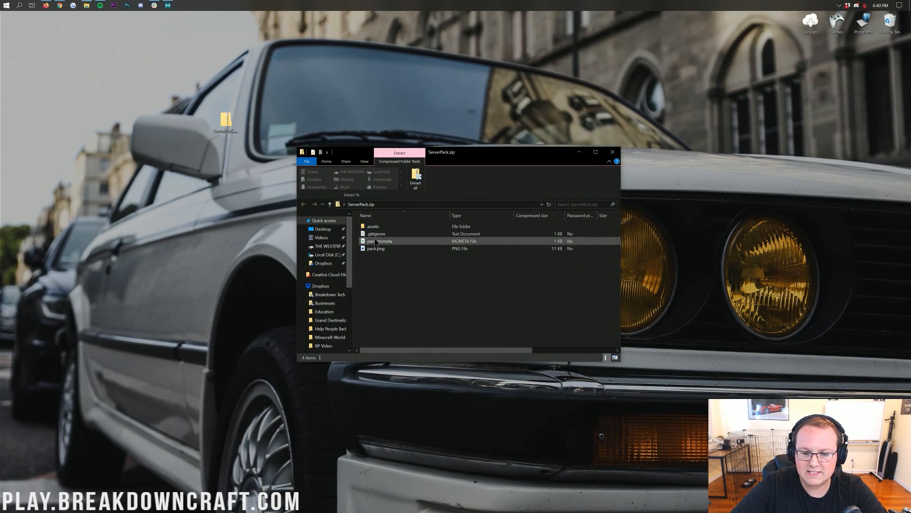
left_click(611, 152)
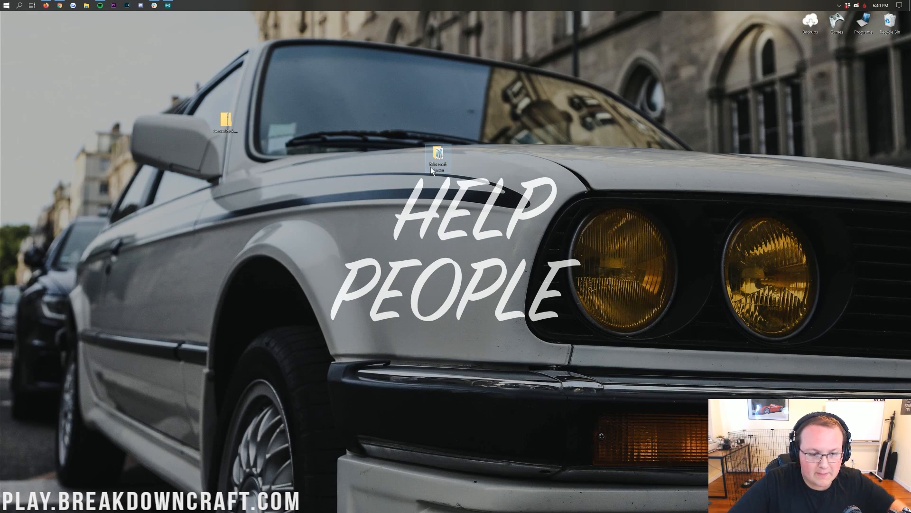
mouse_move(437, 162)
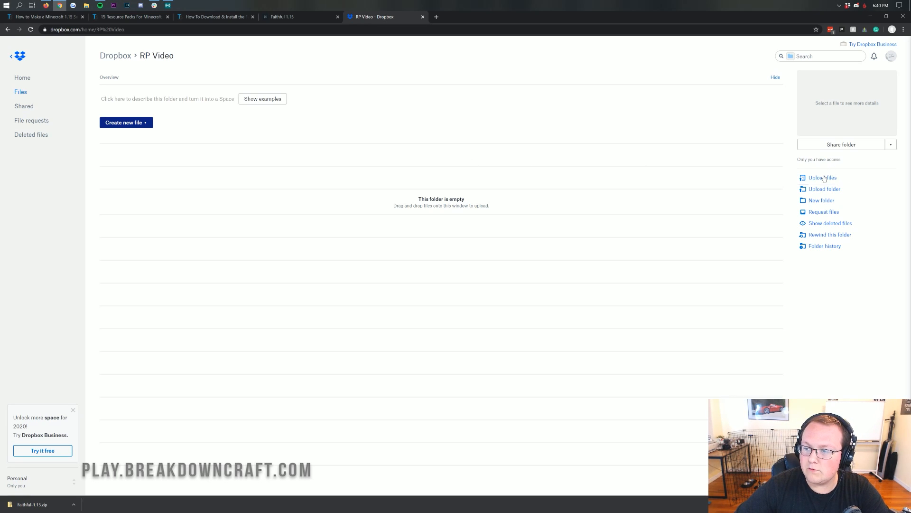
Step: Upload ServerPack.zip from the desktop into the RP Video folder
left_click(822, 177)
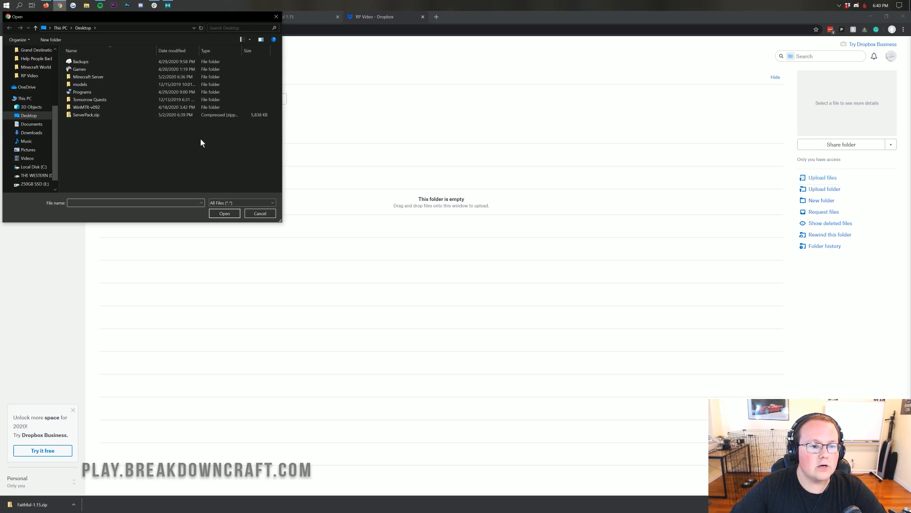
left_click(86, 114)
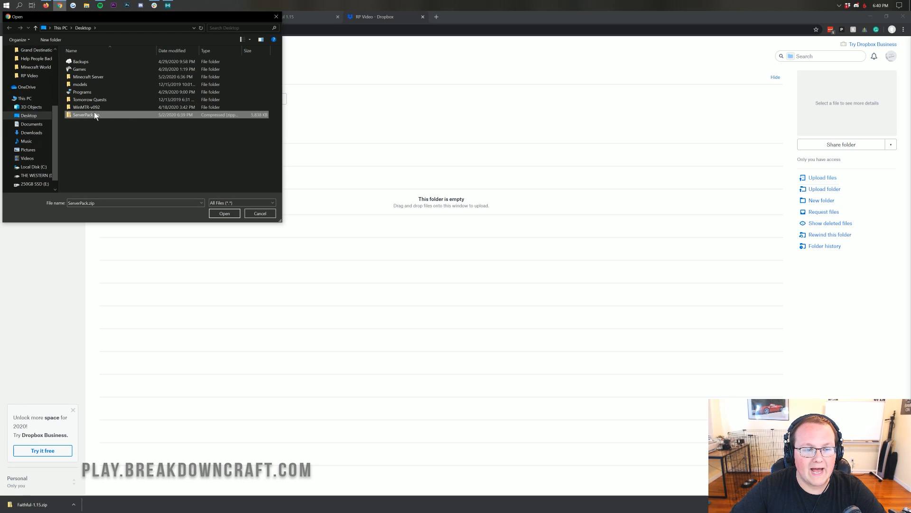
mouse_move(93, 115)
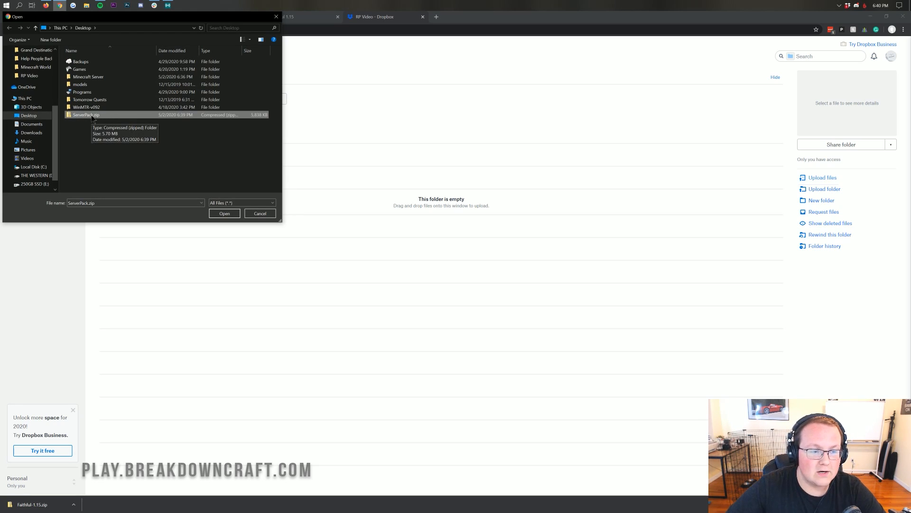
left_click(224, 212)
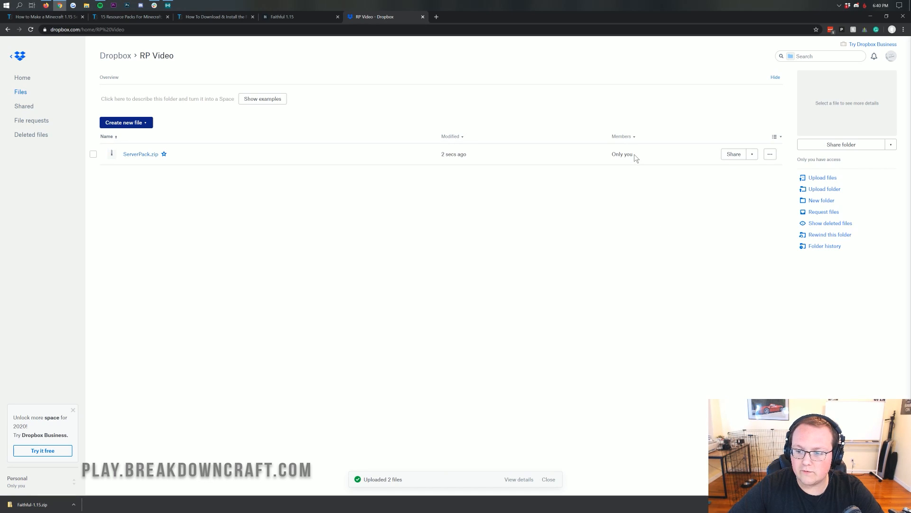
Step: Create a view-only share link for ServerPack.zip and copy it
left_click(733, 154)
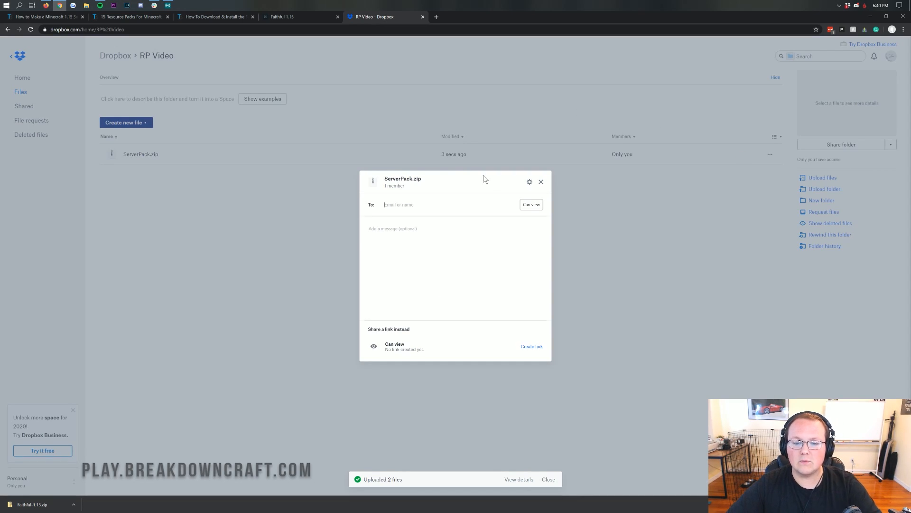
left_click(531, 346)
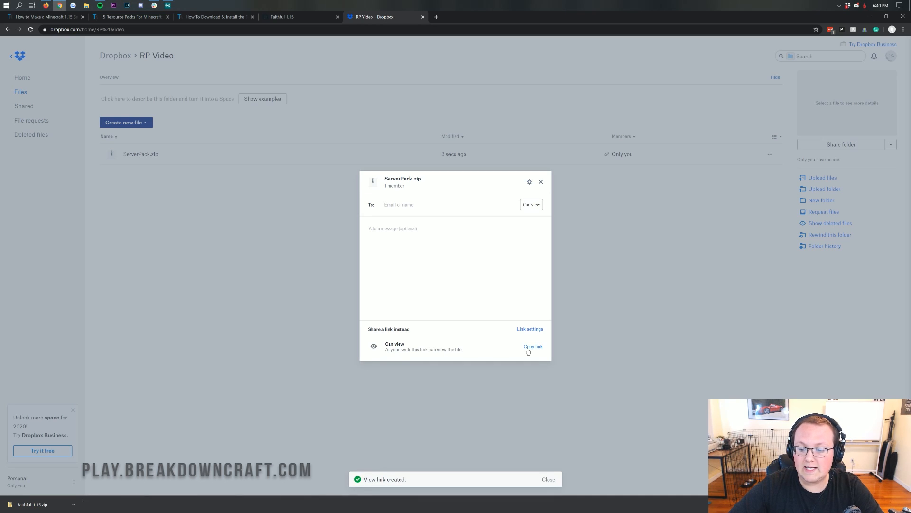
left_click(533, 346)
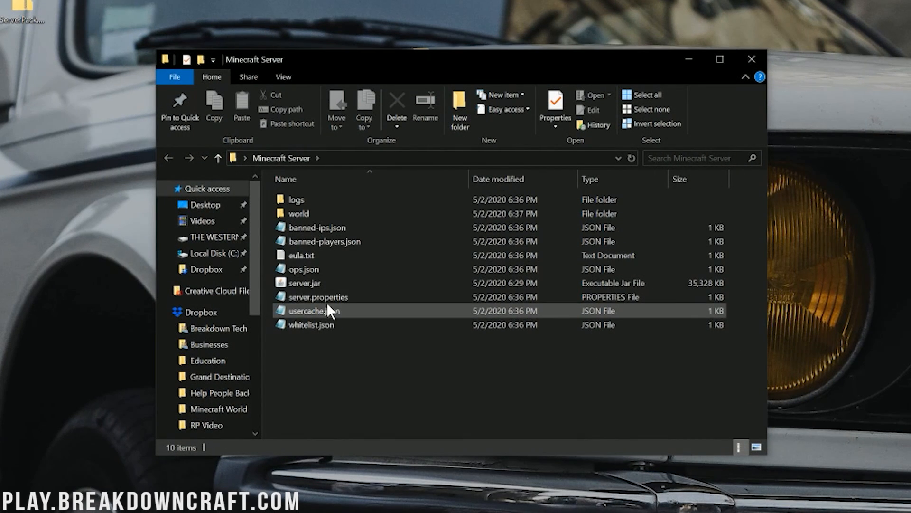
Step: Open server.properties from the Minecraft Server folder for editing
left_click(319, 297)
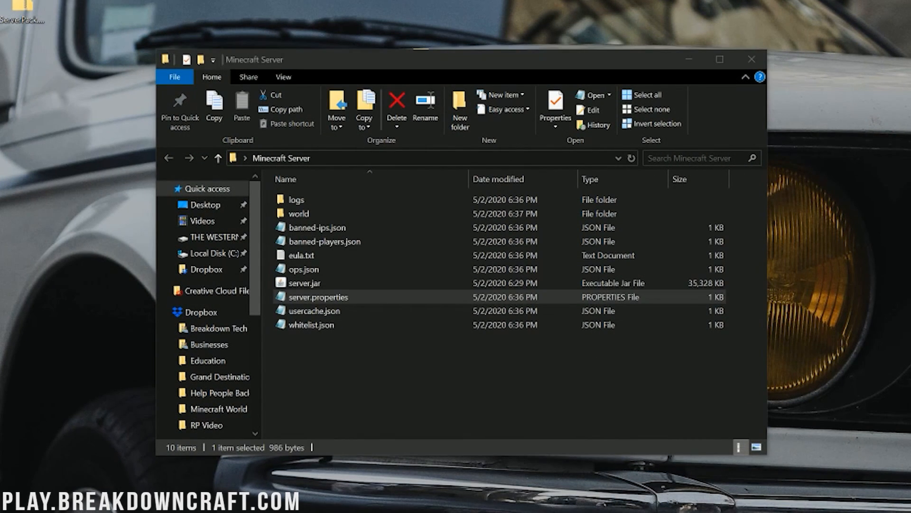
double_click(319, 296)
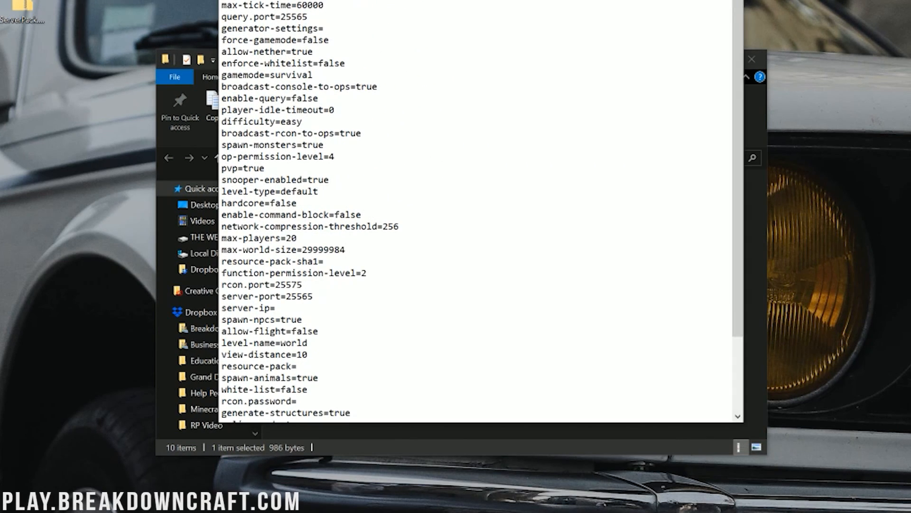
Step: Set resource-pack= to the ServerPack.zip Dropbox link with dl=1 for direct download
scroll("down", 3)
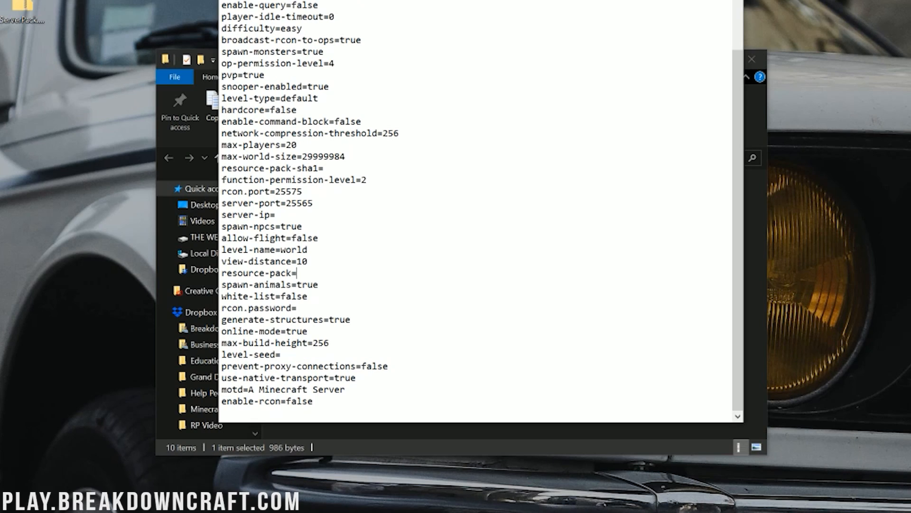
type("https://www.dropbox.com/s/b5yt7hpnn2k13zi/ServerPack.zip?dl=0")
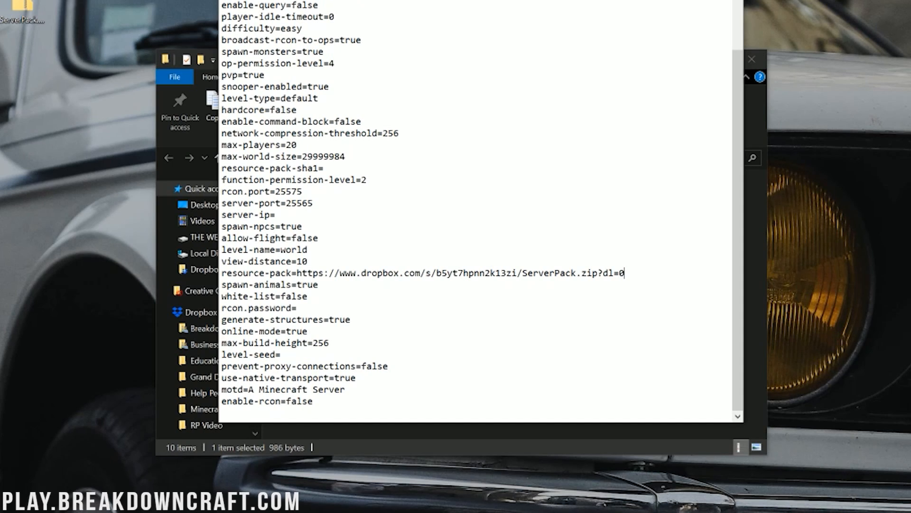
type("1")
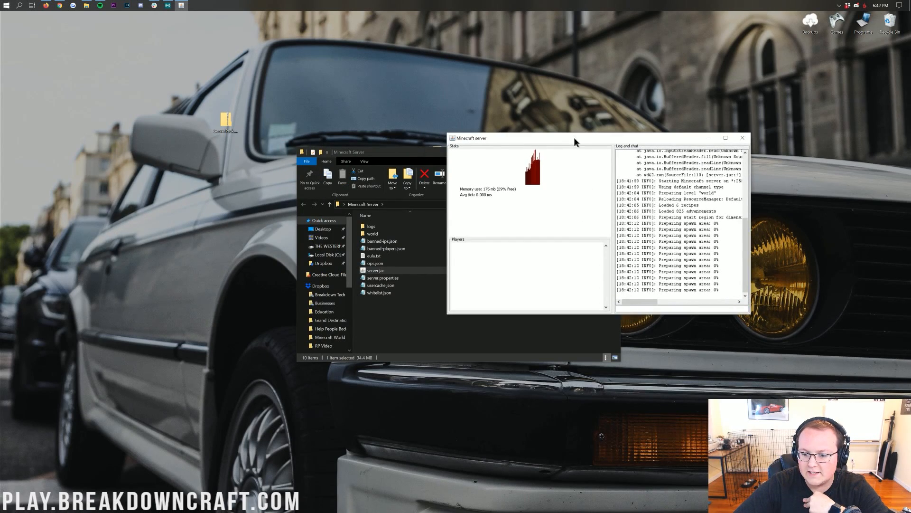
Step: Join the local server by direct connection to 192.168.1.1 from the Multiplayer menu
left_click_drag(575, 138, 584, 138)
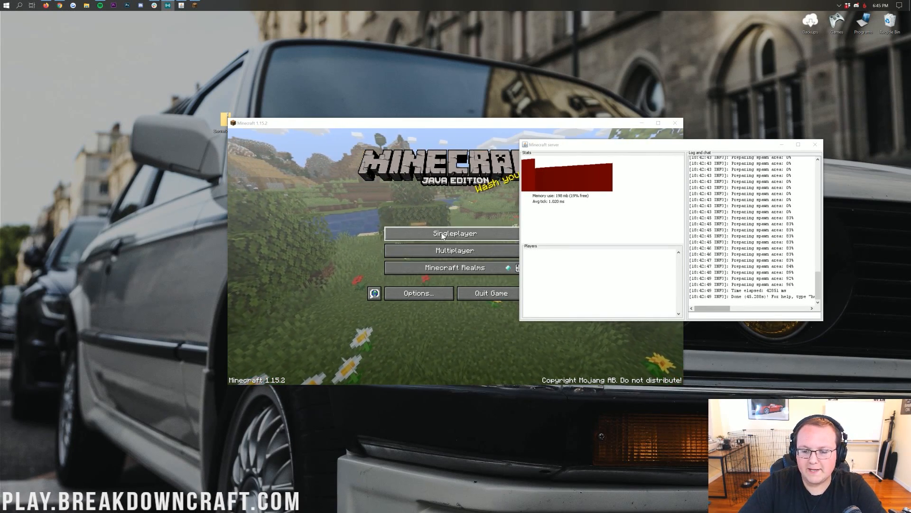
left_click(454, 250)
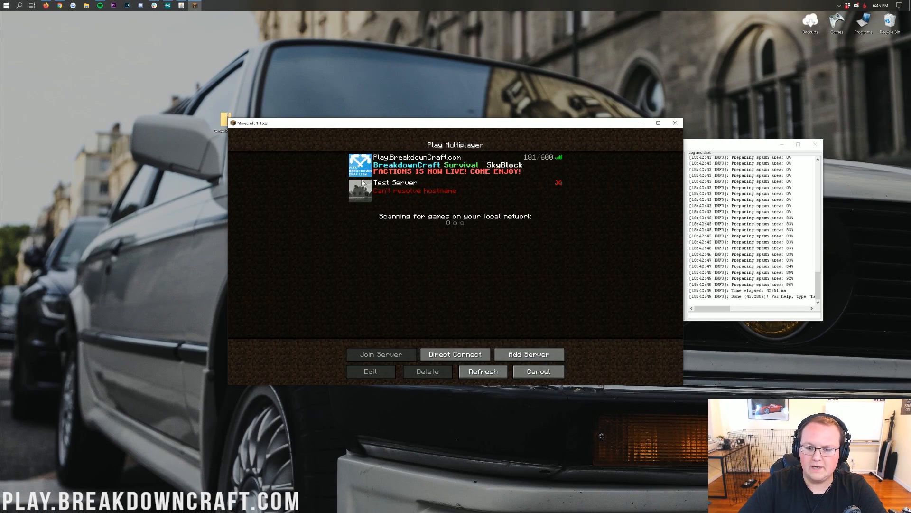
left_click(454, 354)
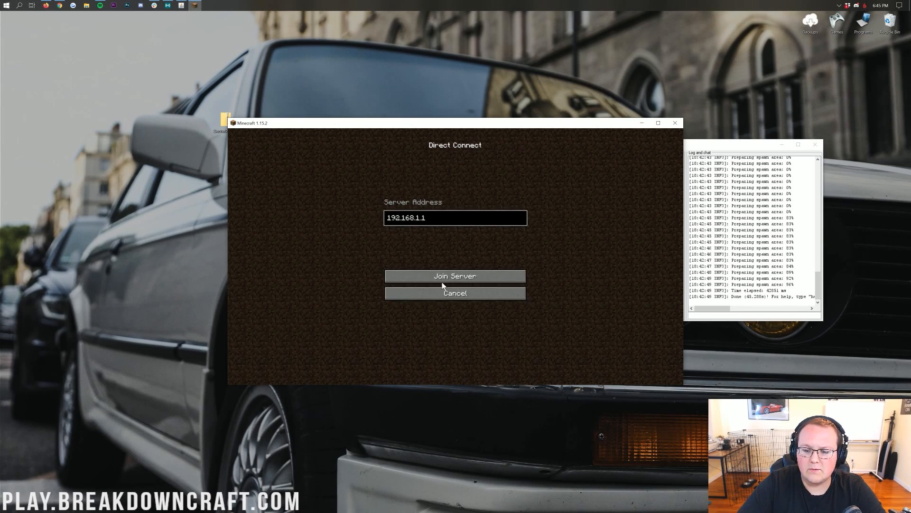
left_click(454, 275)
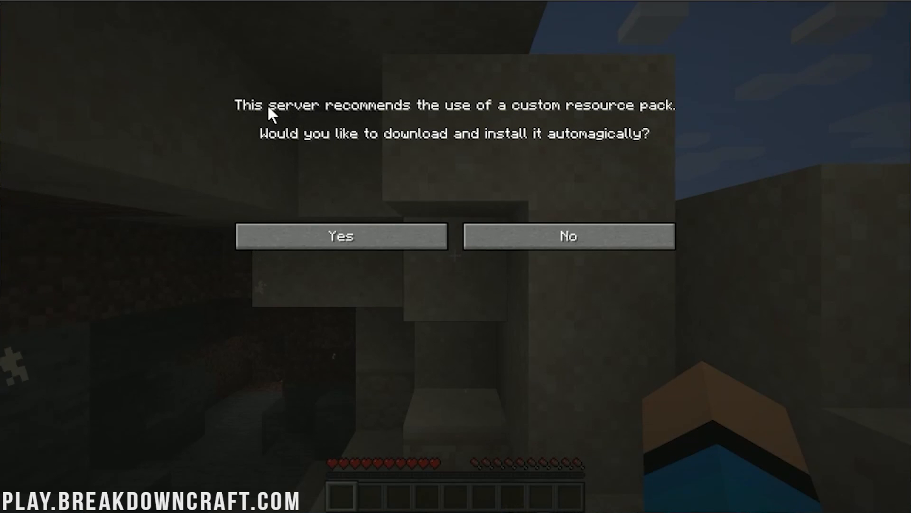
mouse_move(340, 154)
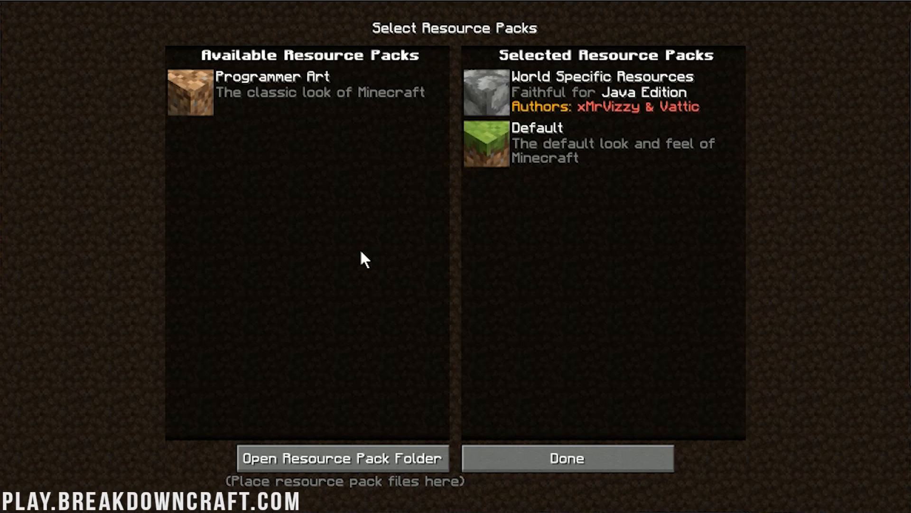
mouse_move(642, 86)
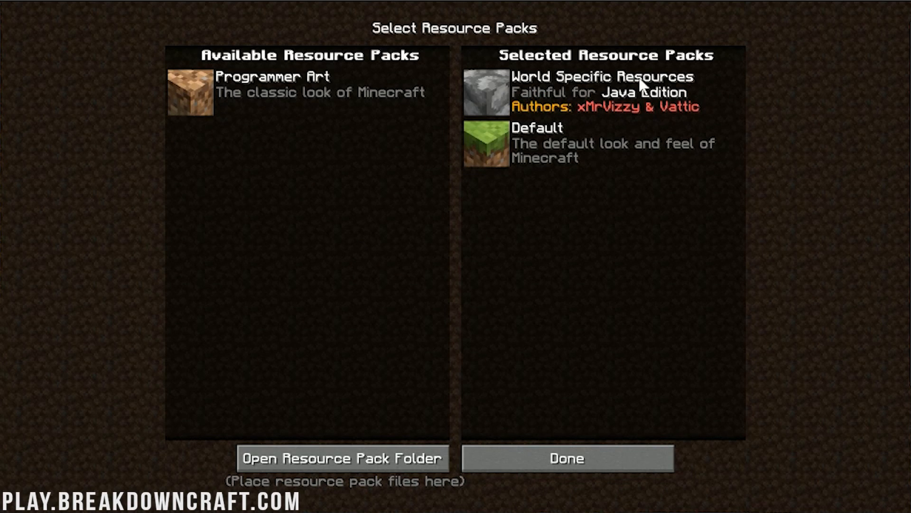
mouse_move(547, 106)
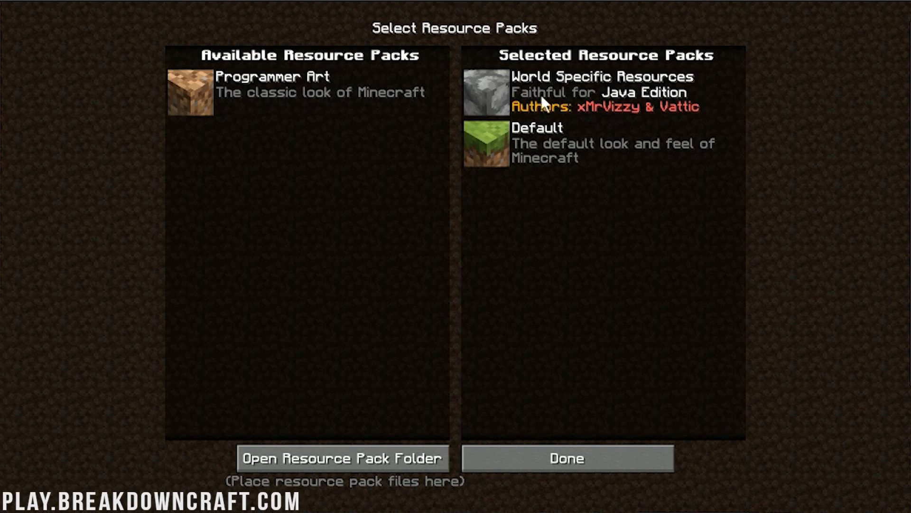
Step: Leave the resource pack list after confirming Faithful is selected
left_click(566, 458)
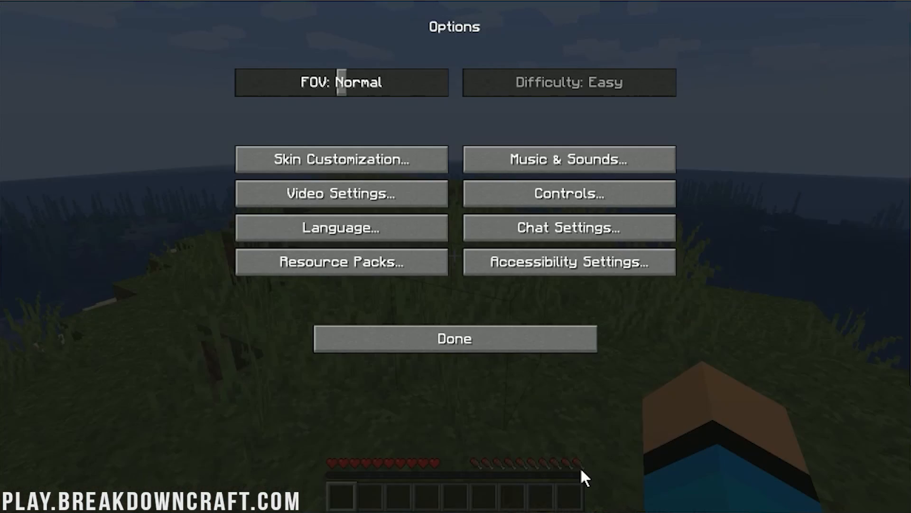
Step: Resume the game to see the world rendered with Faithful textures
left_click(454, 338)
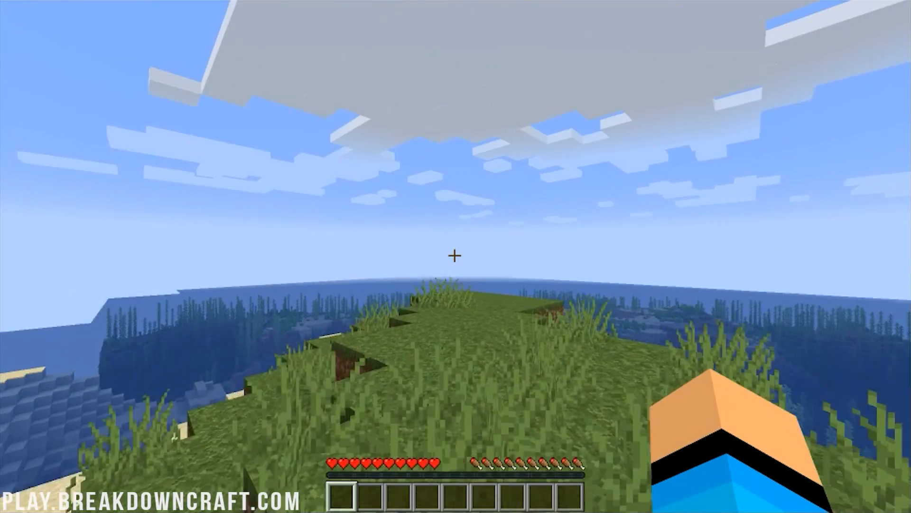
mouse_move(455, 254)
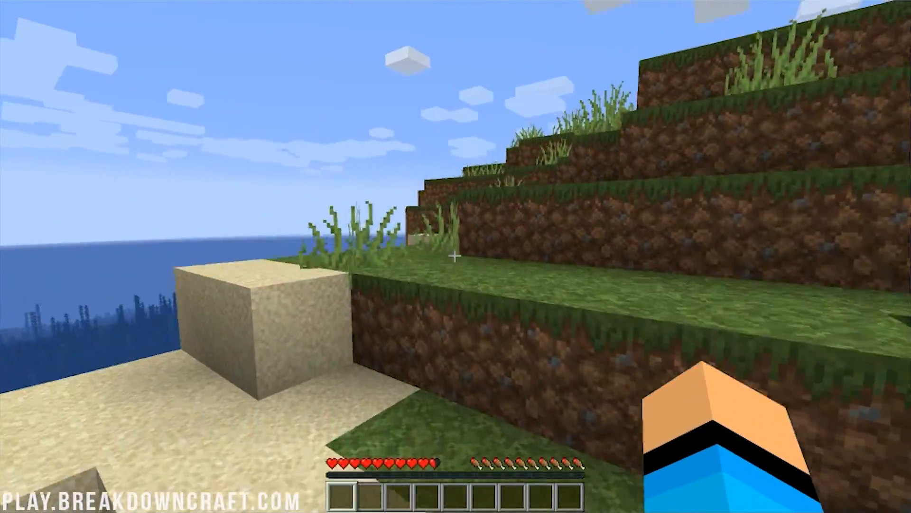
mouse_move(456, 255)
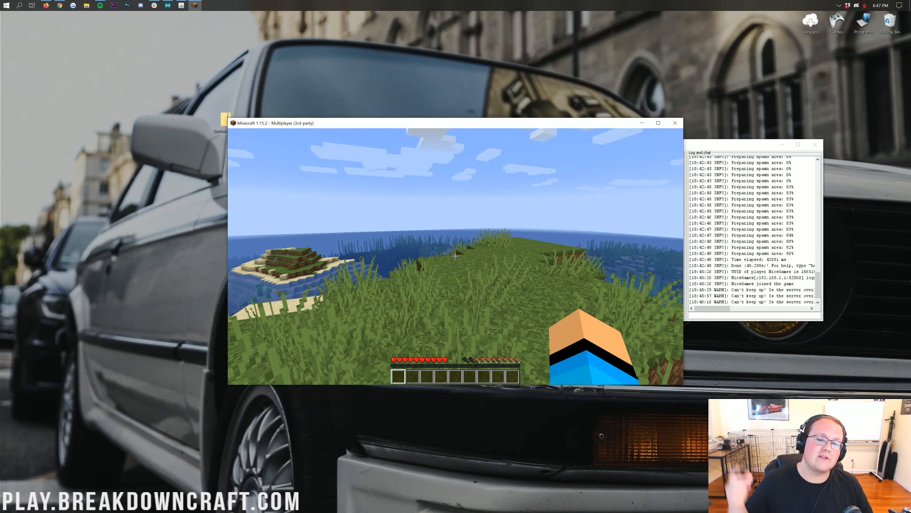
Step: Disconnect from the local server via the Game Menu
key("Escape")
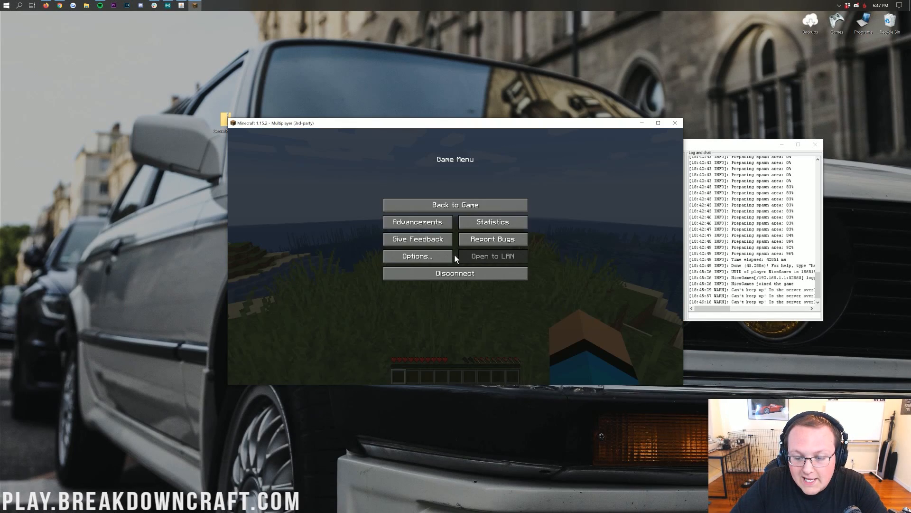
left_click(455, 273)
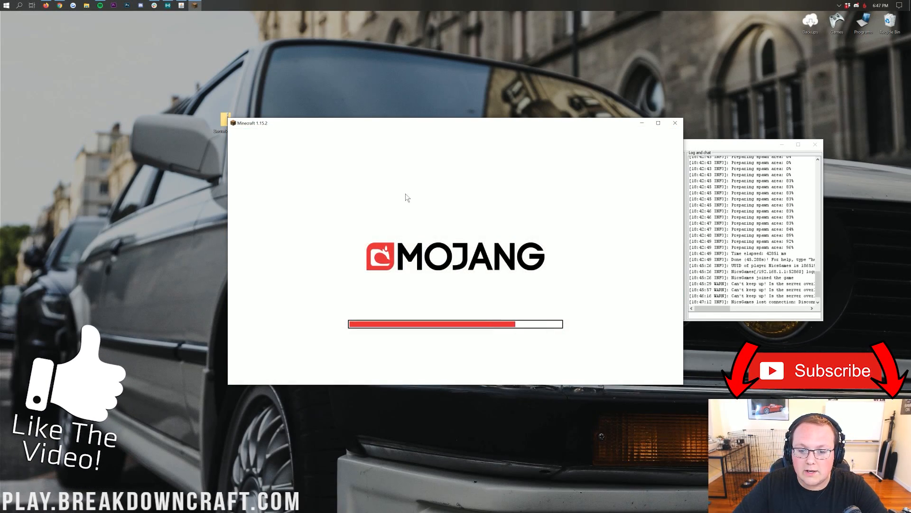